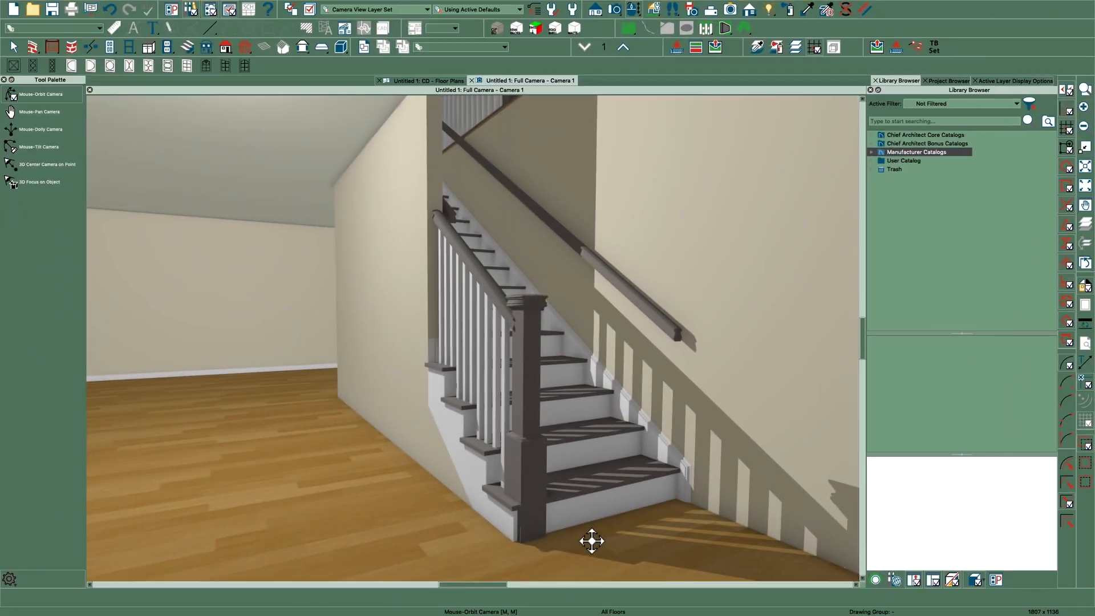
# Step: Orbit the 3D view around the stair toward its open side and treads
pyautogui.moveTo(592, 540); pyautogui.dragTo(542, 505)
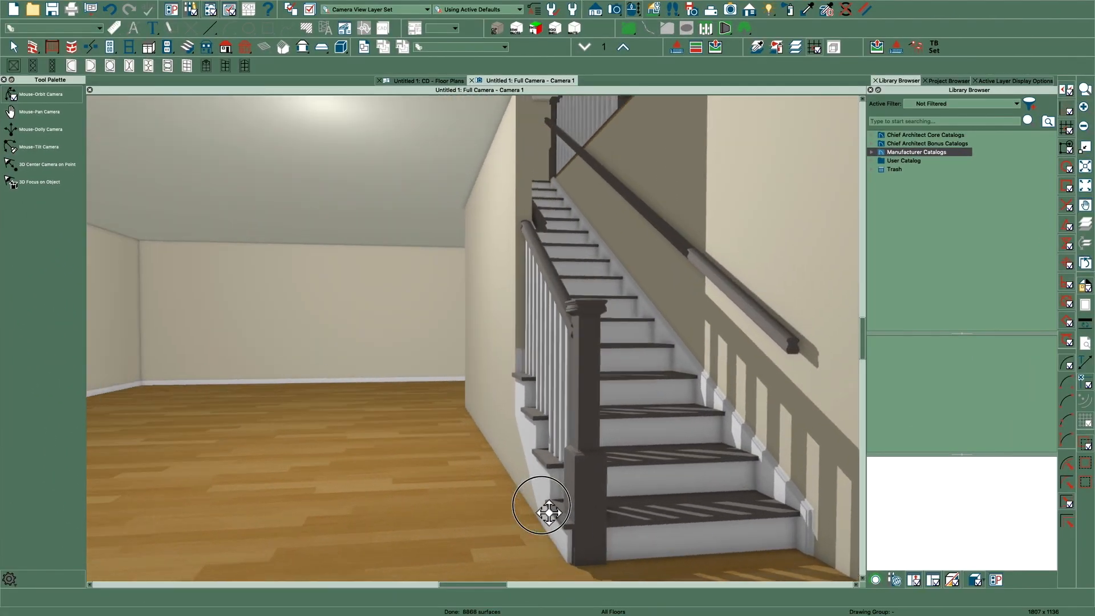
pyautogui.moveTo(541, 506); pyautogui.dragTo(481, 490)
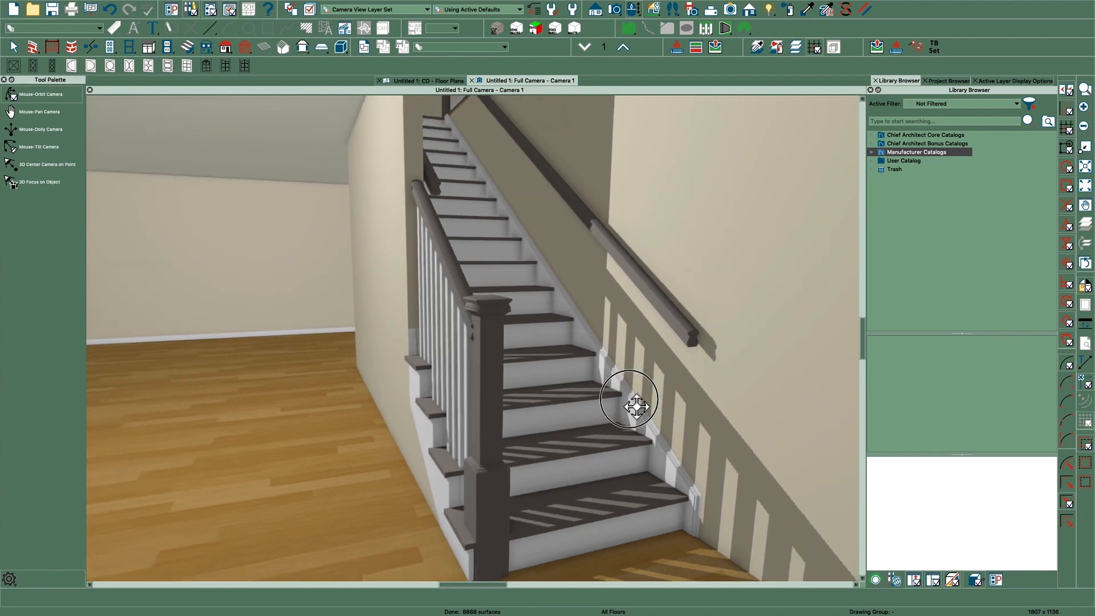
pyautogui.moveTo(632, 402); pyautogui.dragTo(641, 444)
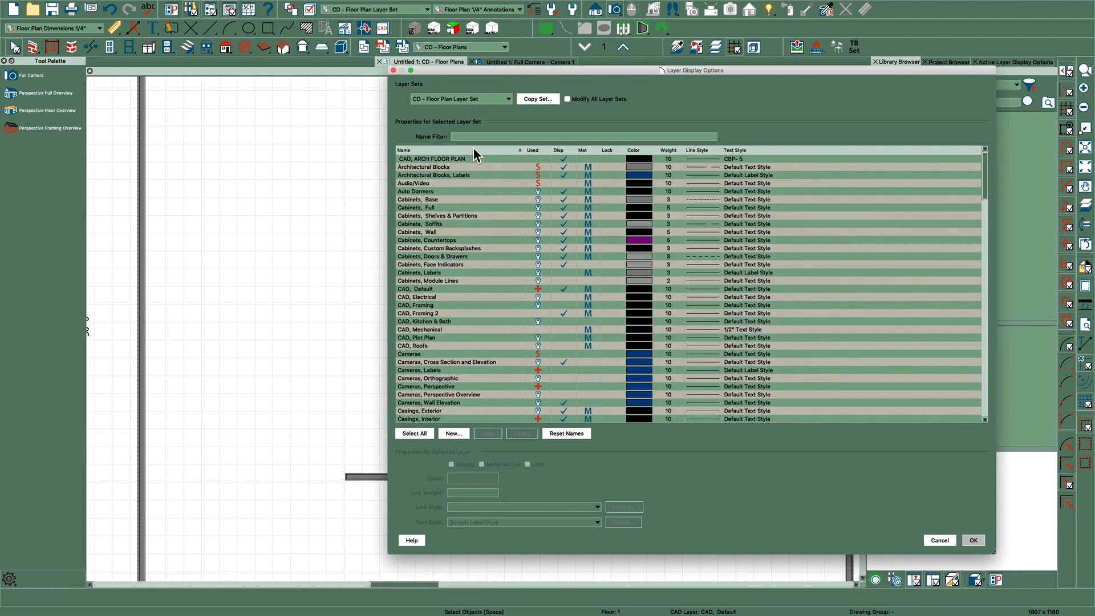
# Step: In Layer Display Options, filter by 'came', turn on Cameras, Perspective, and confirm
pyautogui.write('came')
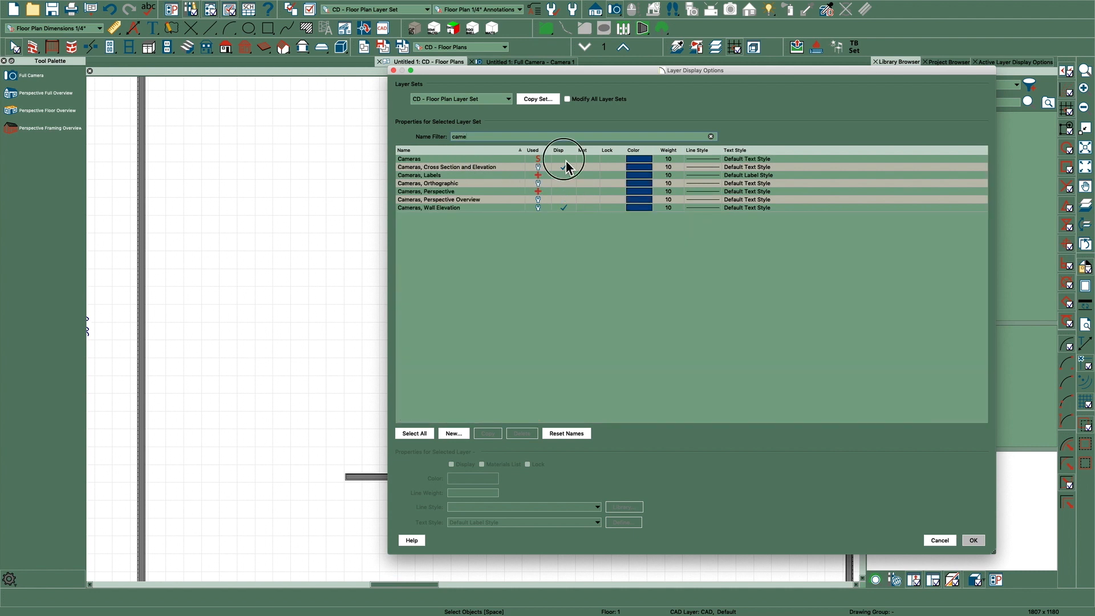
pyautogui.click(408, 159)
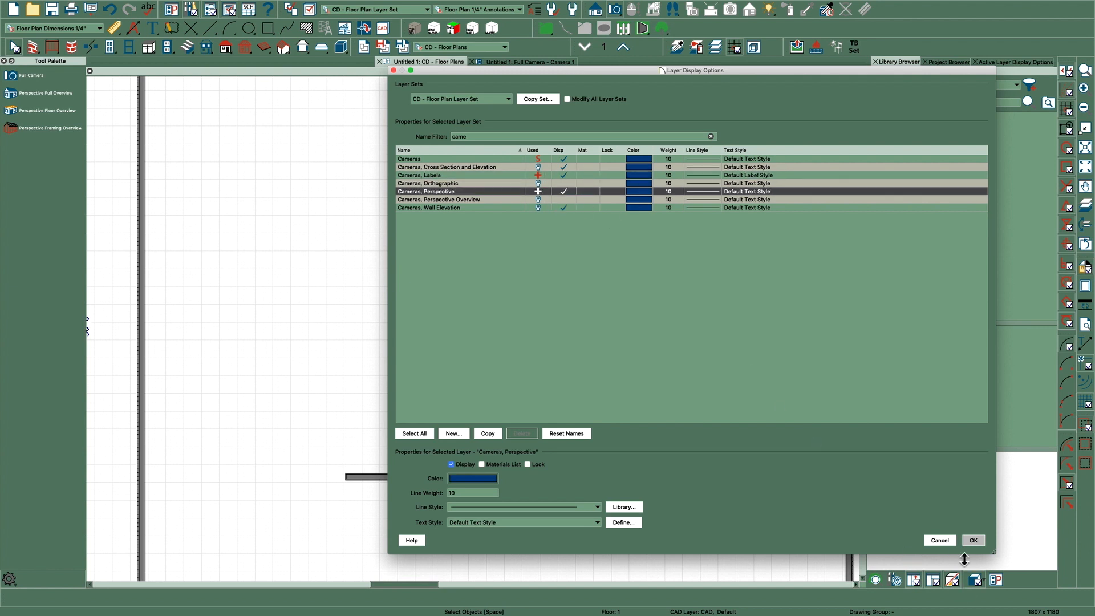
pyautogui.click(972, 540)
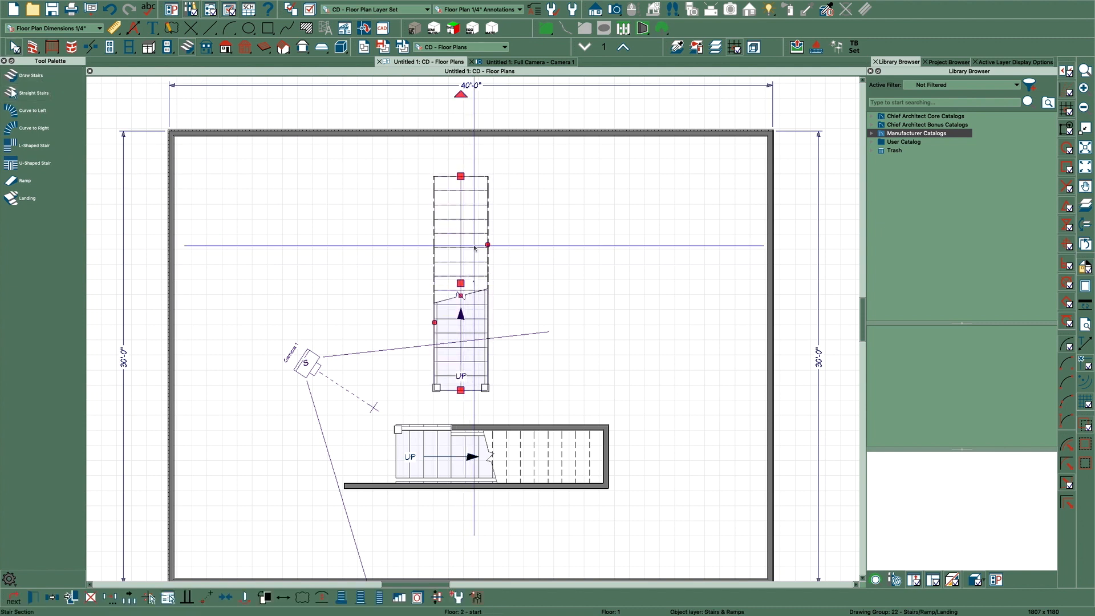
# Step: Drag out a new straight stair run parallel above the existing stair in the floor plan
pyautogui.moveTo(487, 245); pyautogui.dragTo(664, 263)
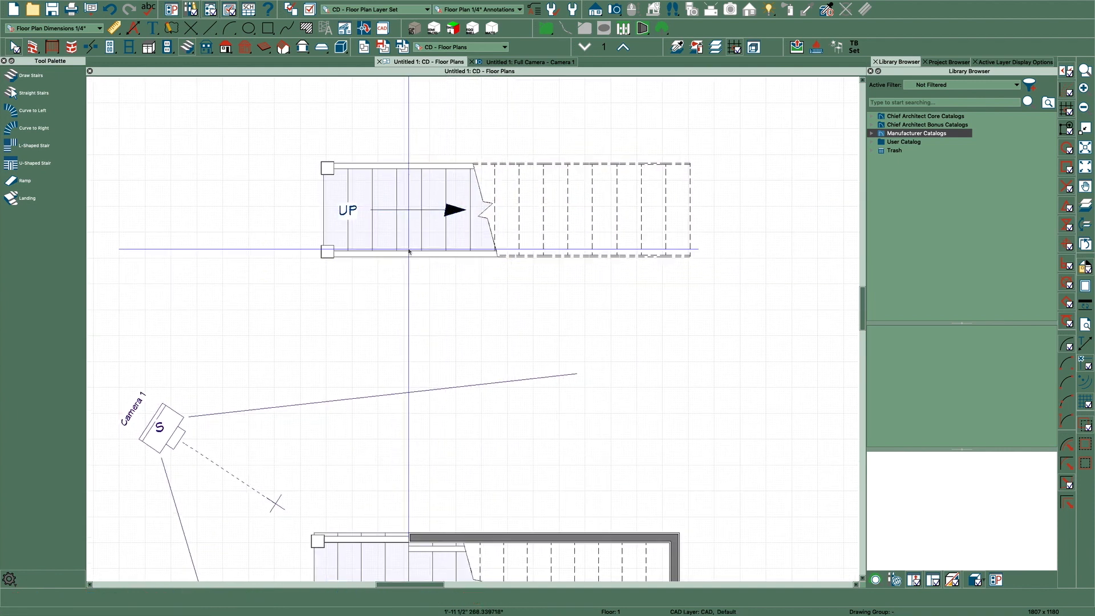
pyautogui.click(419, 210)
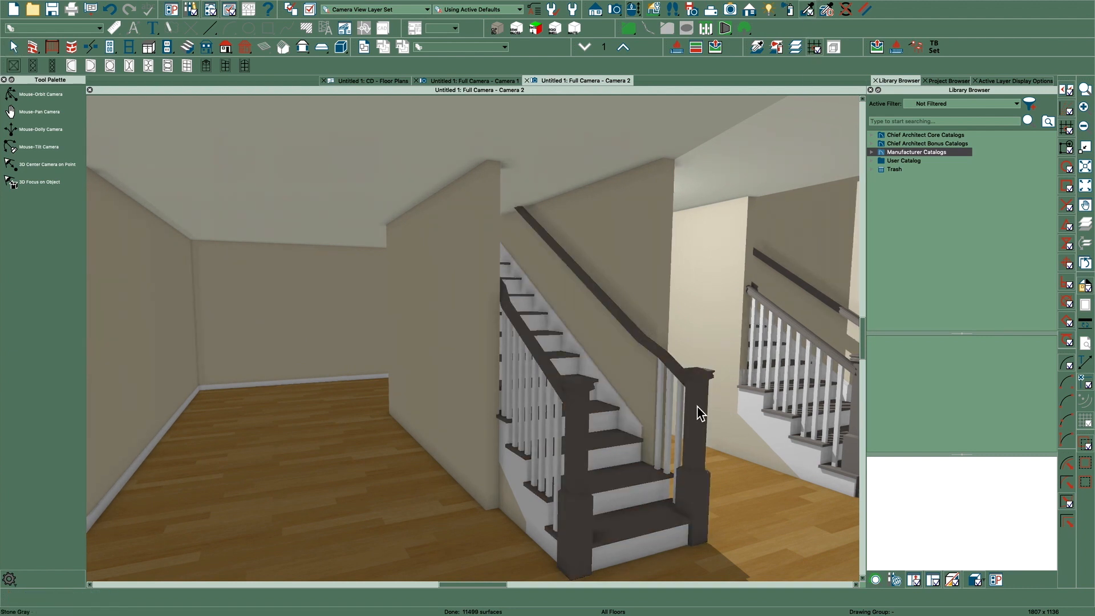
# Step: Orbit the Camera 2 view around the new wall-side stair
pyautogui.moveTo(700, 411); pyautogui.dragTo(646, 440)
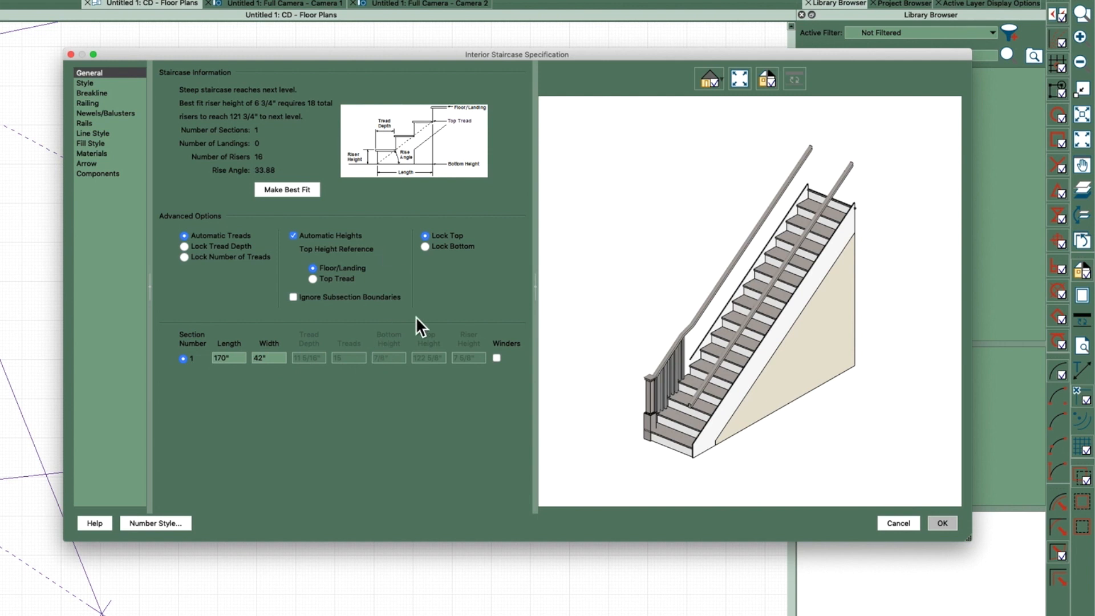
pyautogui.moveTo(212, 275)
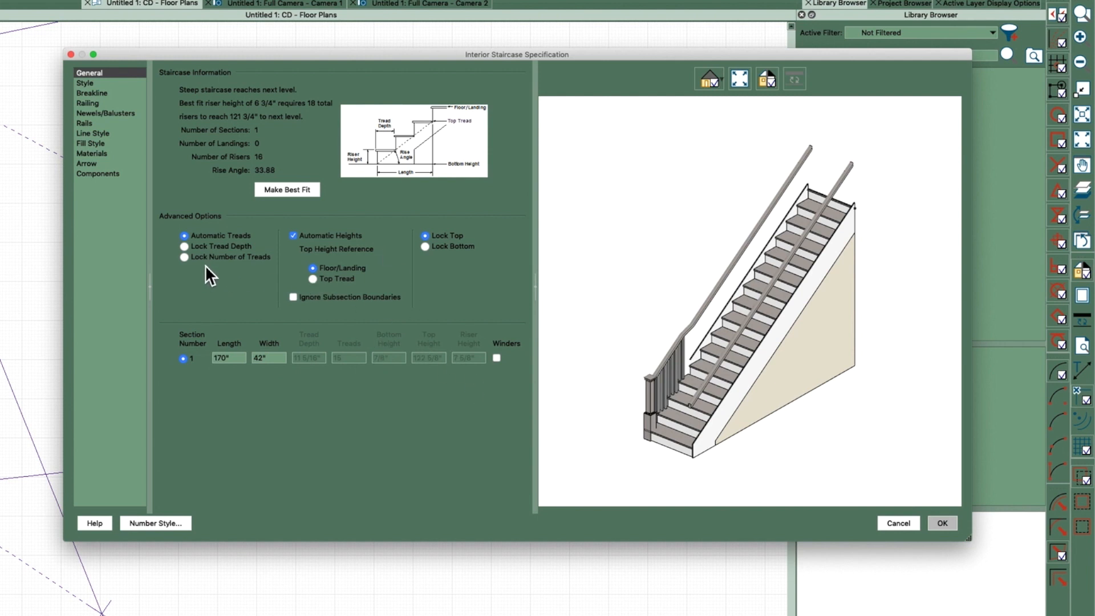
# Step: Lock the stair's number of treads and remove its left-side railing
pyautogui.click(184, 257)
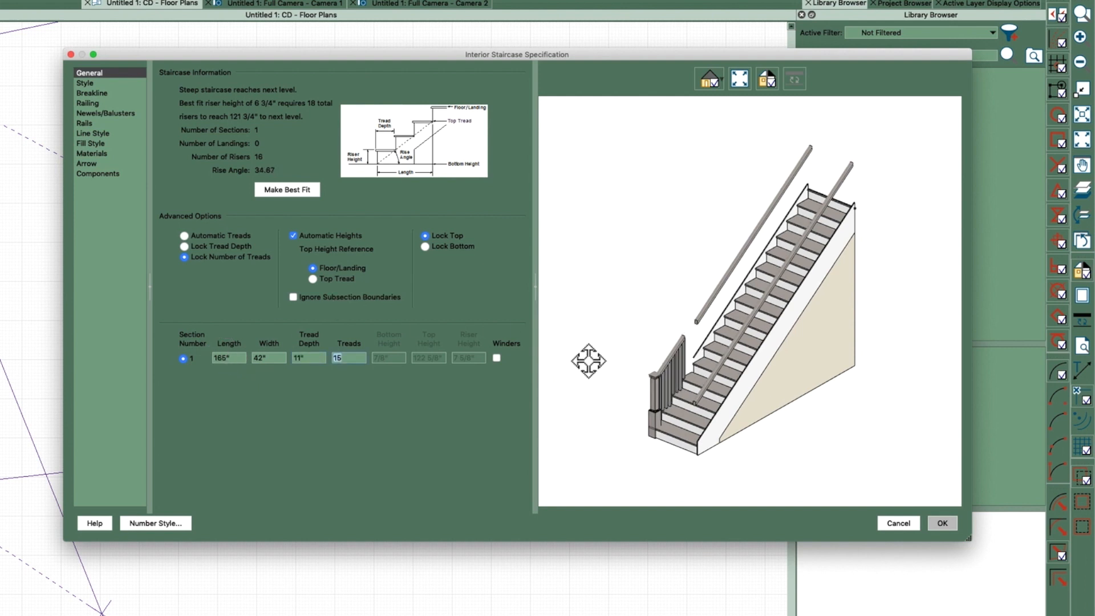
pyautogui.moveTo(101, 125)
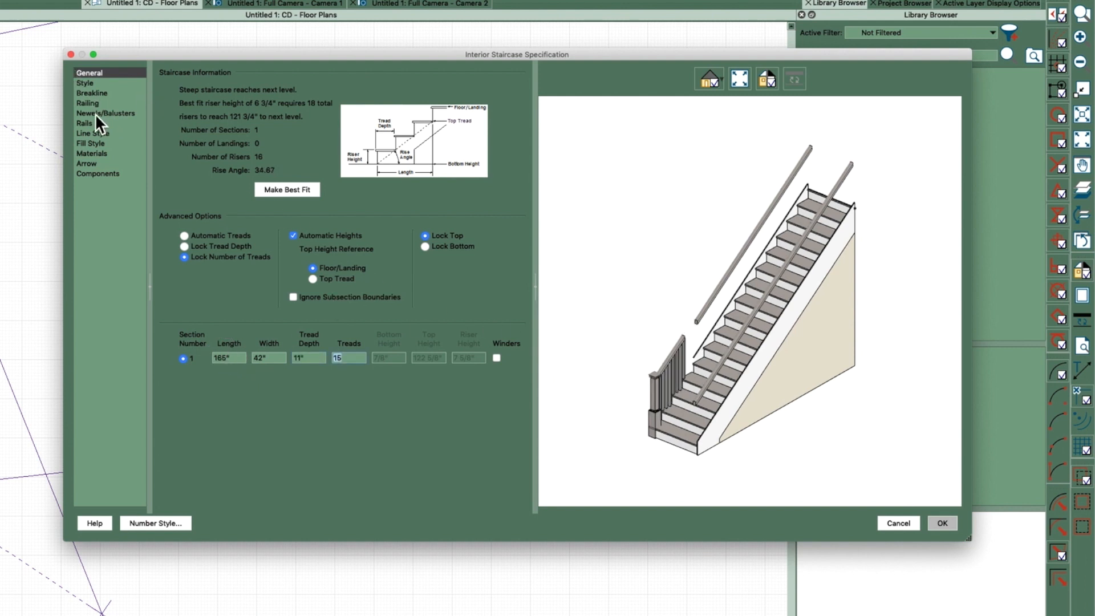
pyautogui.click(104, 112)
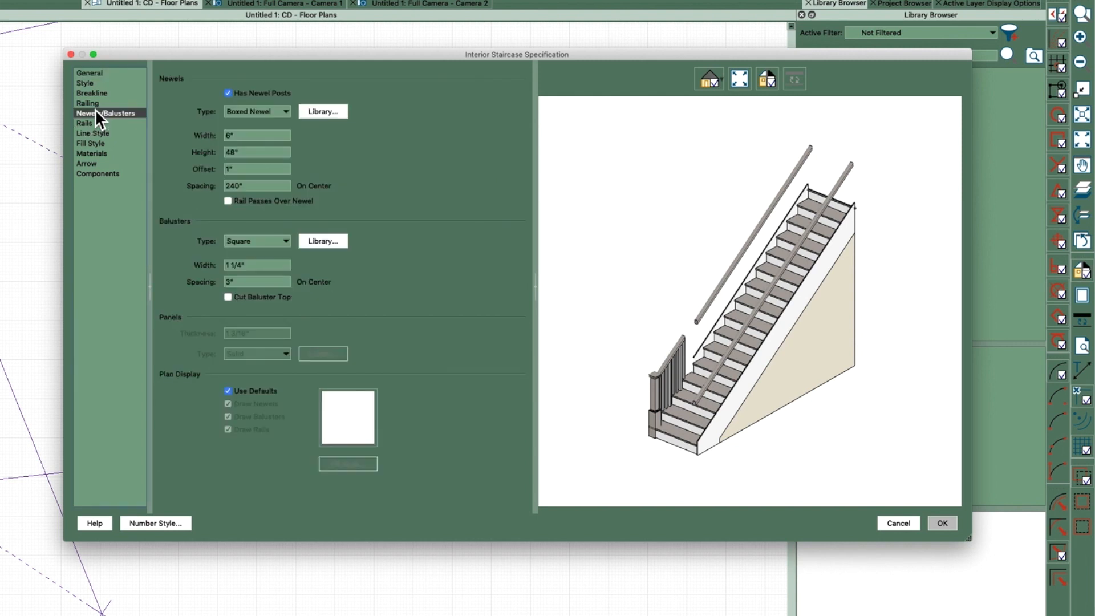
pyautogui.moveTo(157, 110)
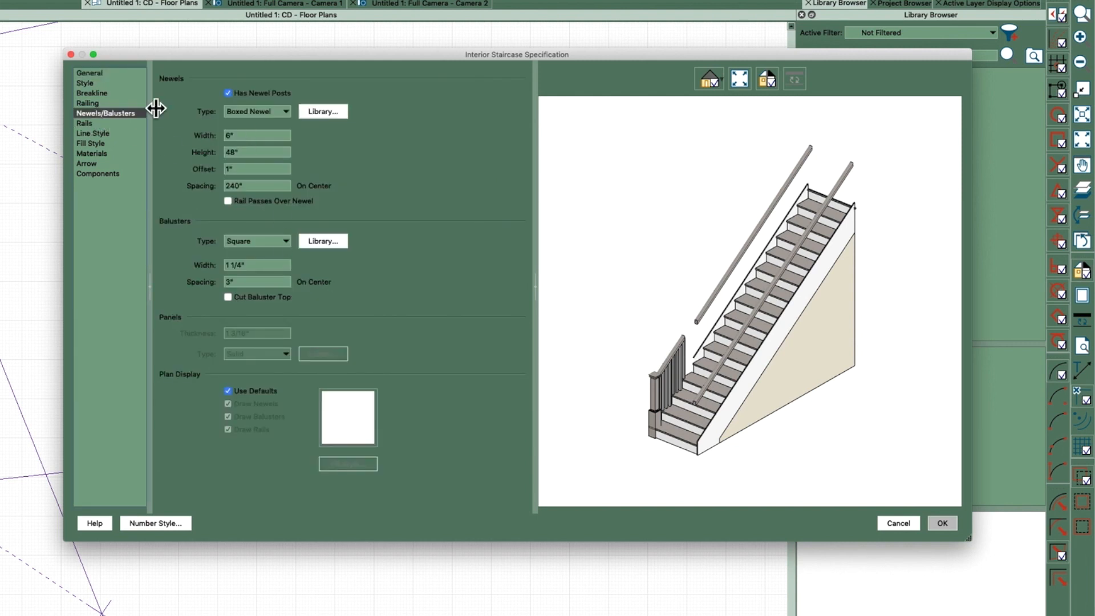
pyautogui.click(88, 103)
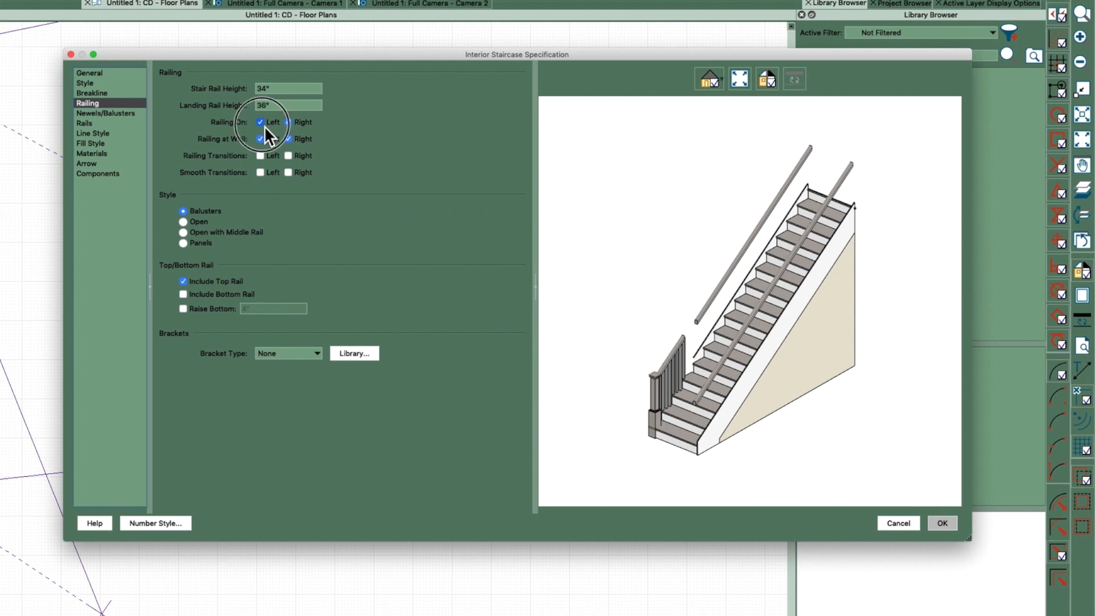
pyautogui.click(260, 122)
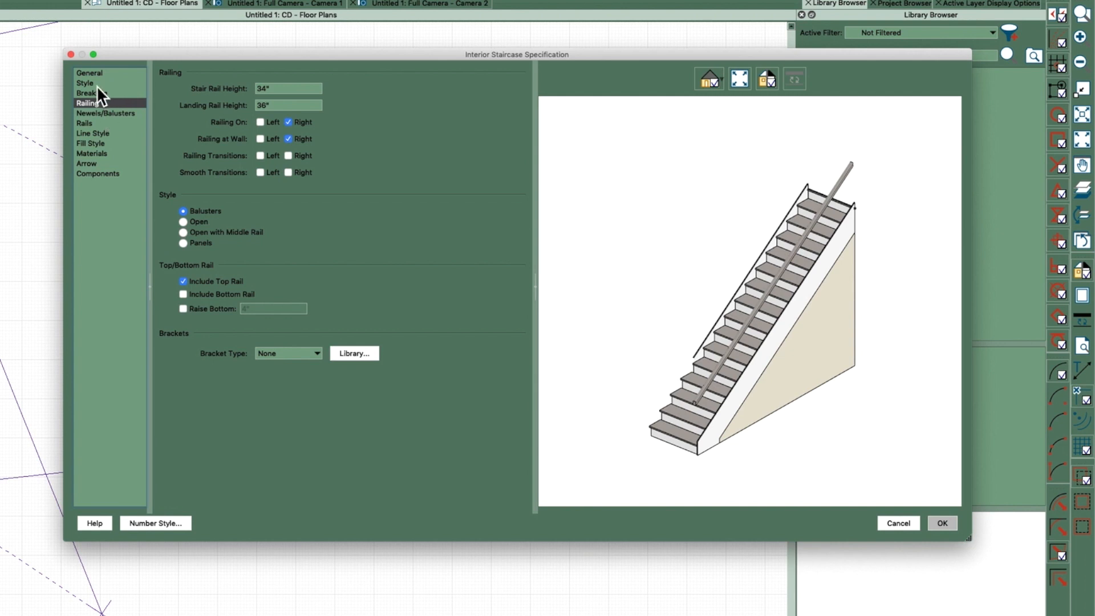
# Step: Turn off the large stringer base on the Style panel and apply the stair settings
pyautogui.click(84, 82)
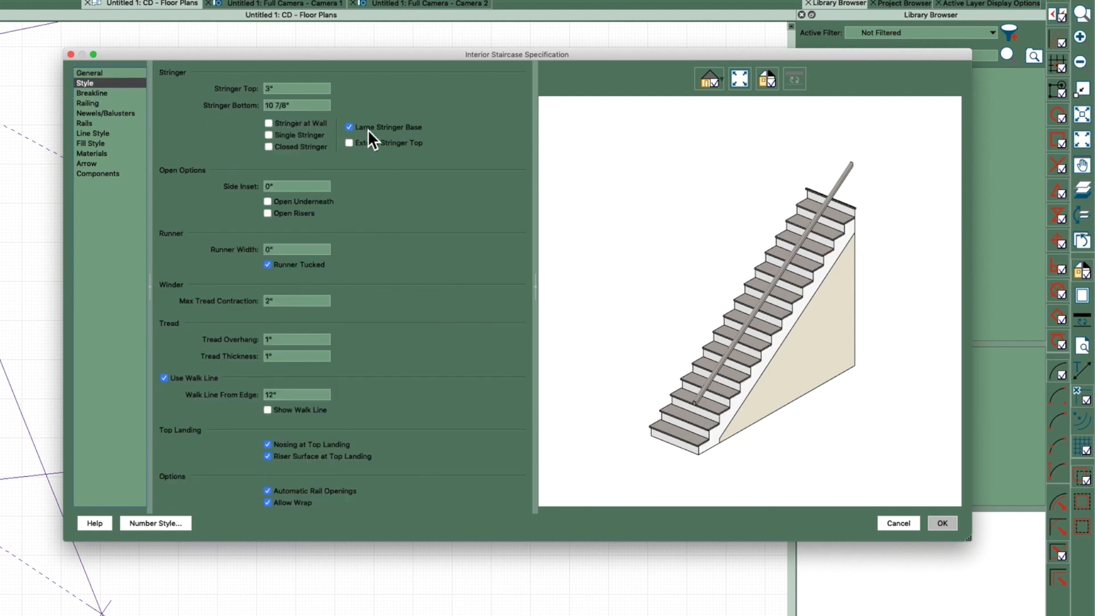
pyautogui.click(349, 126)
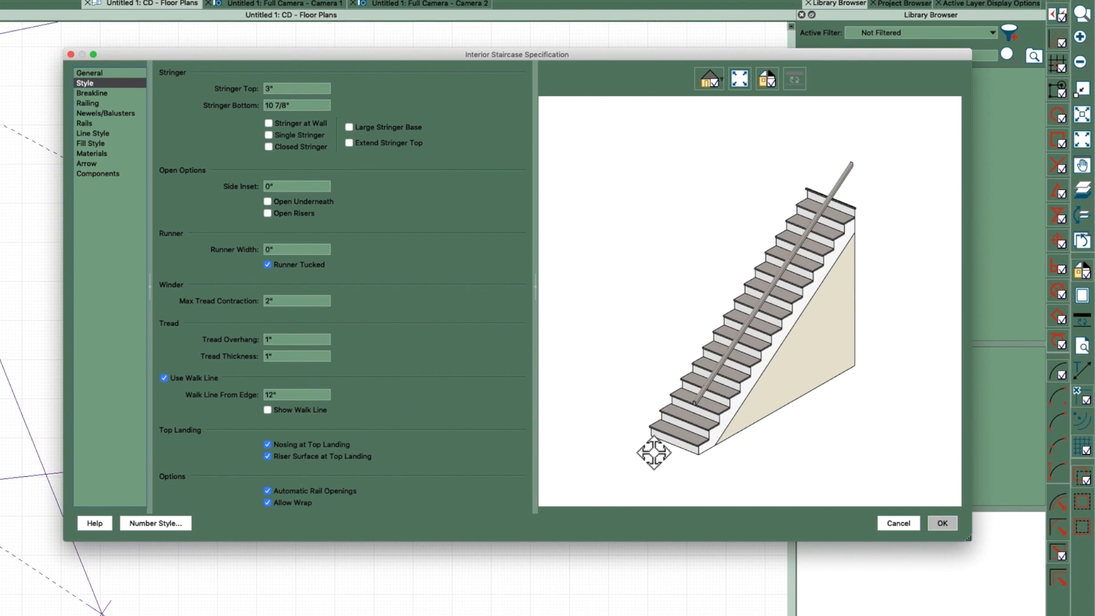
pyautogui.click(941, 522)
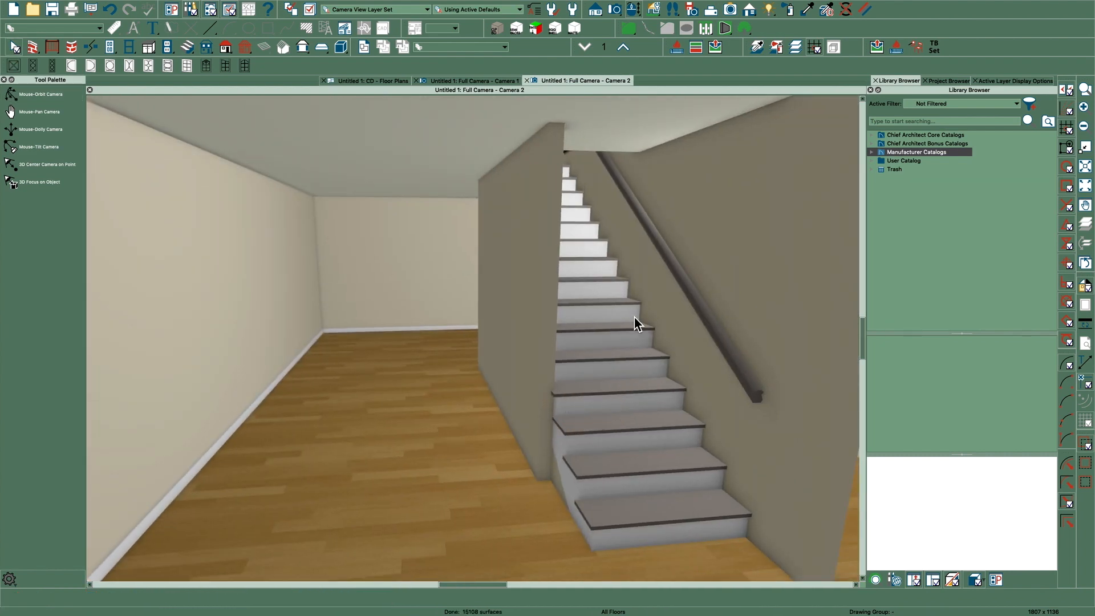
# Step: Return to the floor plan and change floors to place the short stair section
pyautogui.click(372, 61)
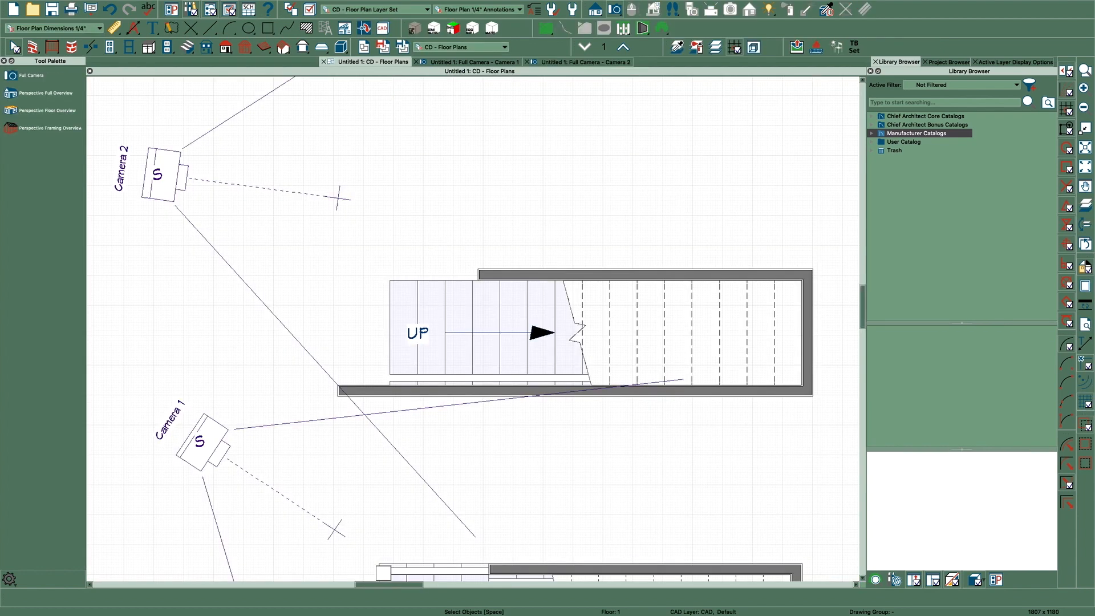
pyautogui.click(622, 47)
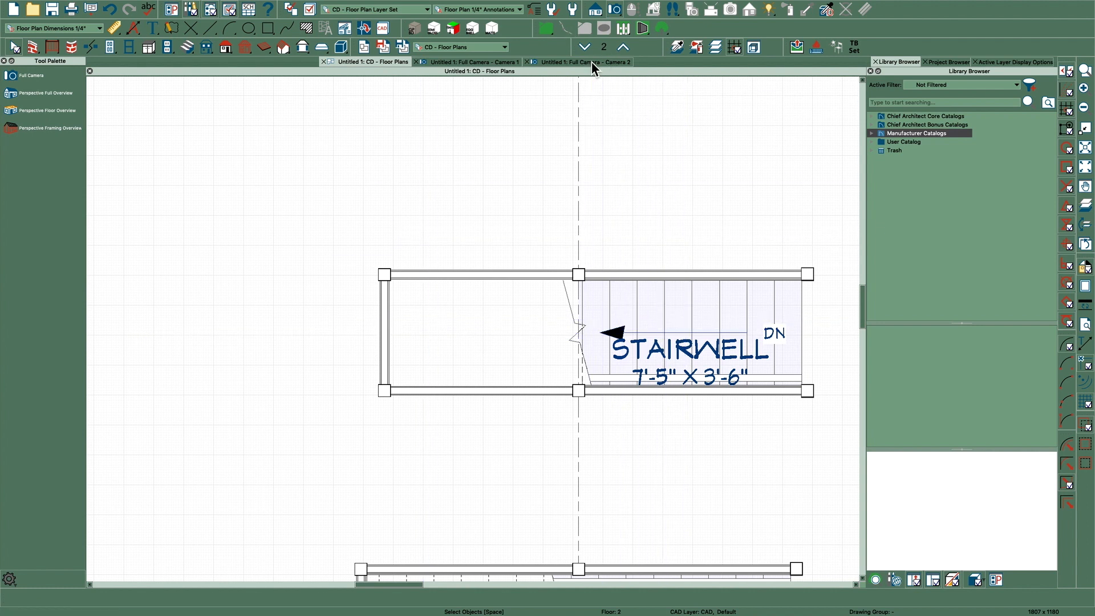
pyautogui.click(584, 47)
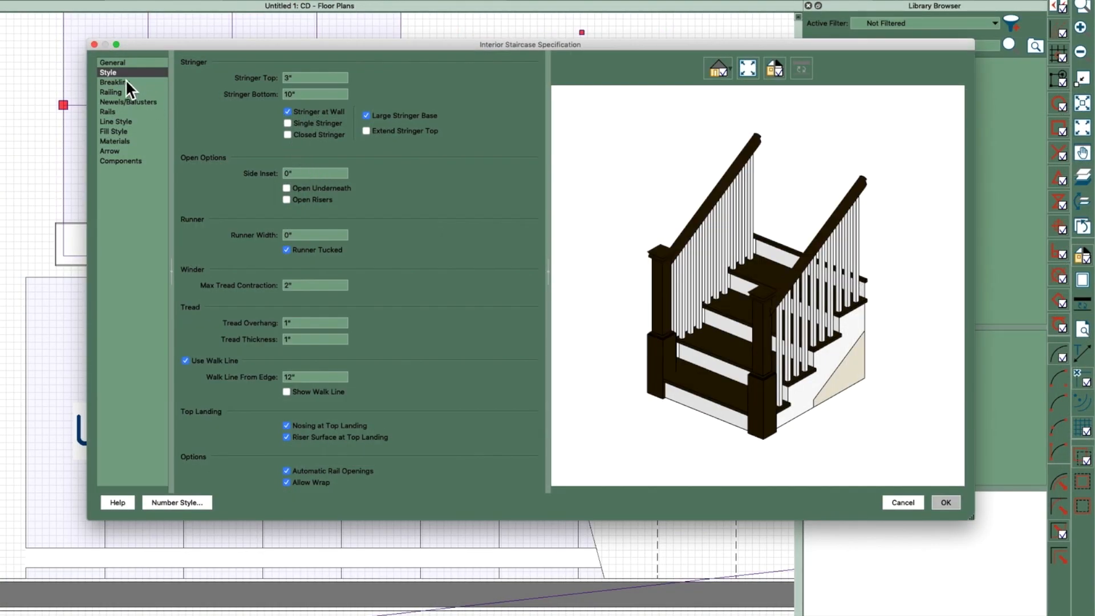
# Step: Set the short stair section's width to 3 inches on the General panel
pyautogui.click(113, 61)
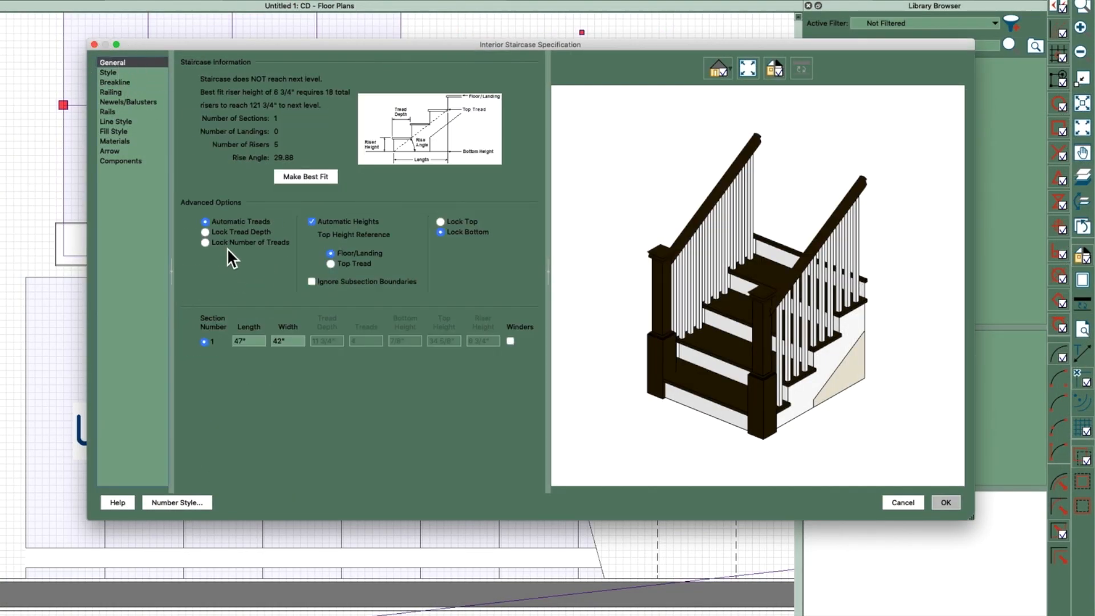
pyautogui.click(286, 341)
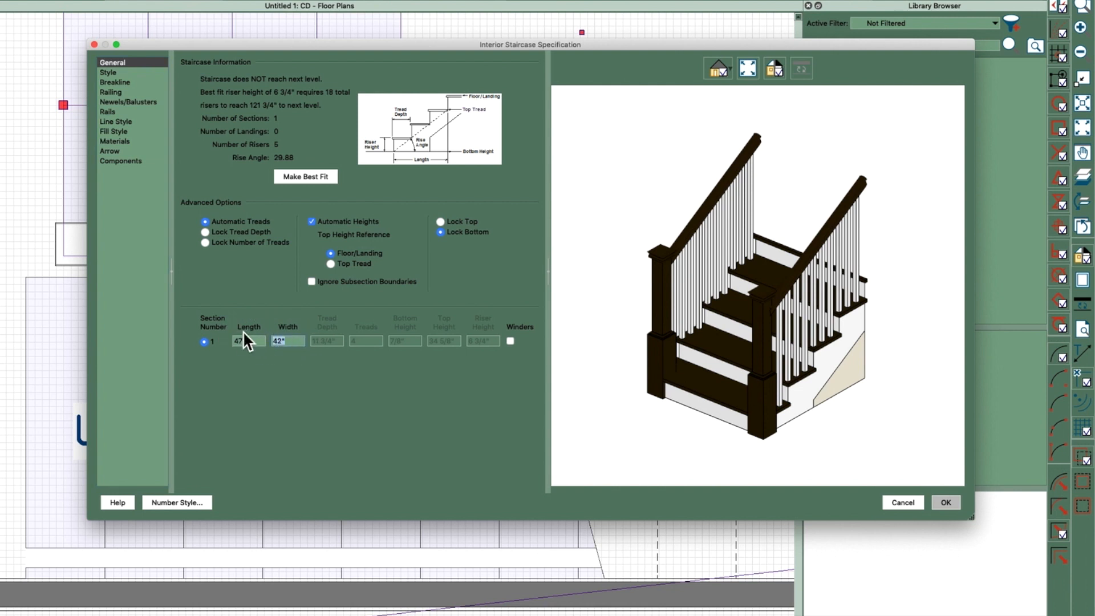
pyautogui.write('3"')
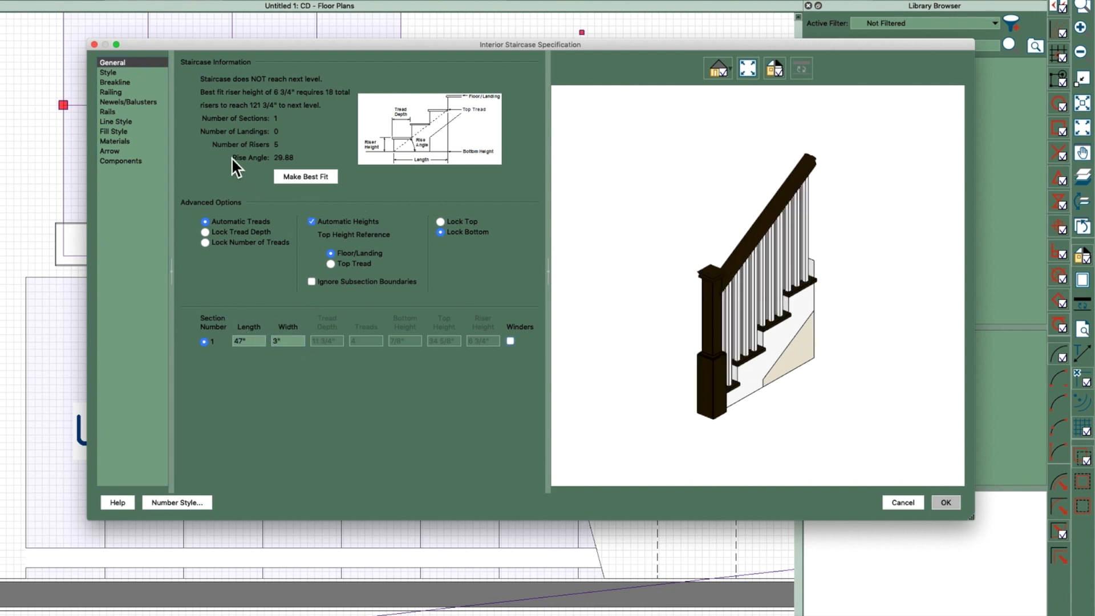
# Step: Remove the wall-side railing and wall stringer from the short section and apply
pyautogui.click(110, 91)
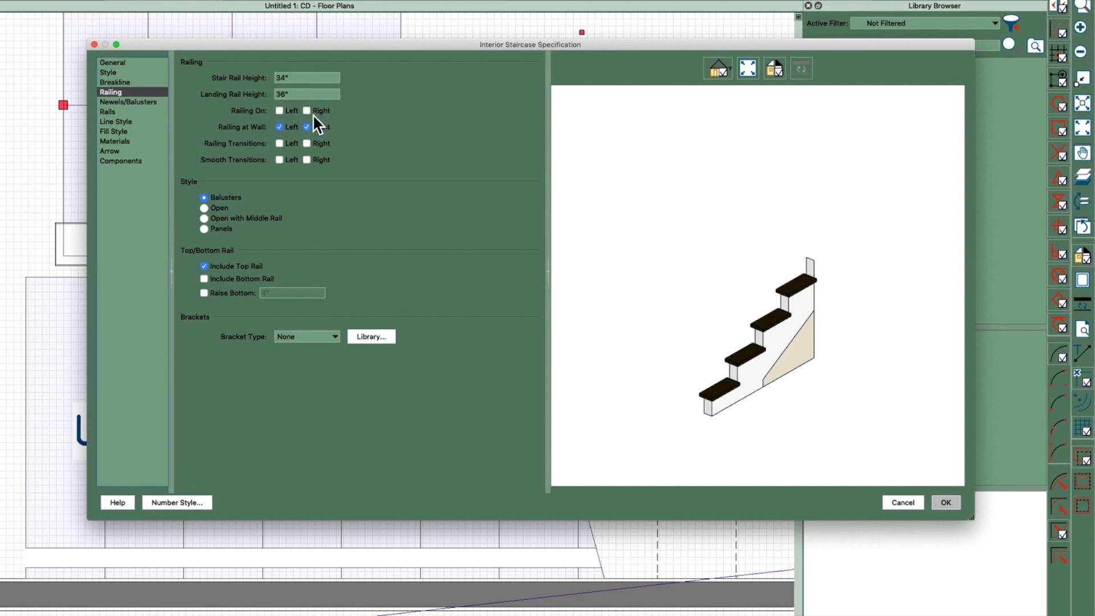
pyautogui.click(281, 126)
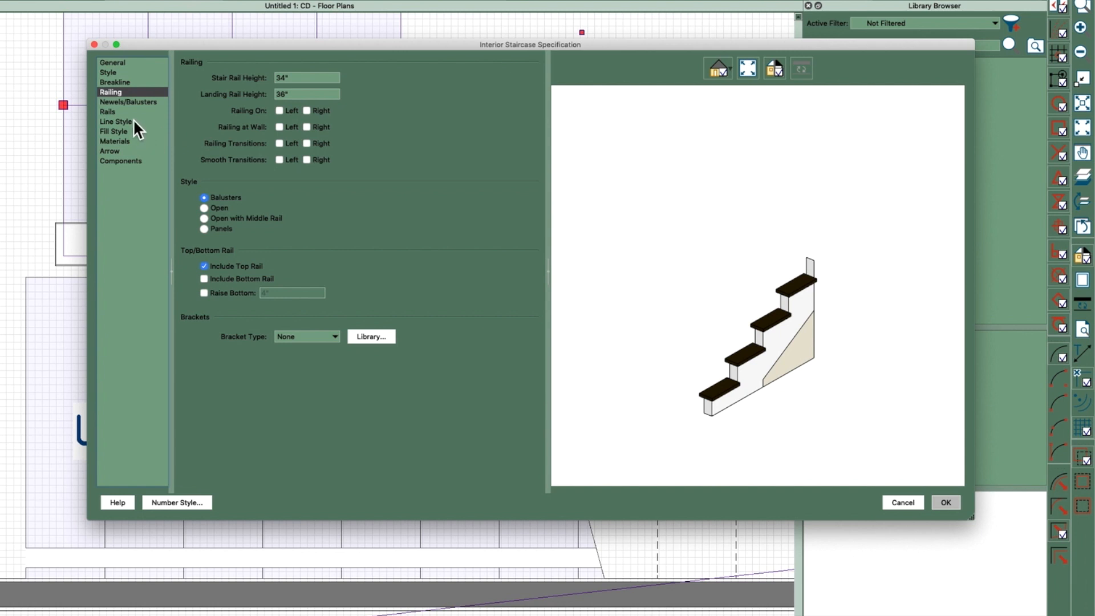
pyautogui.click(107, 72)
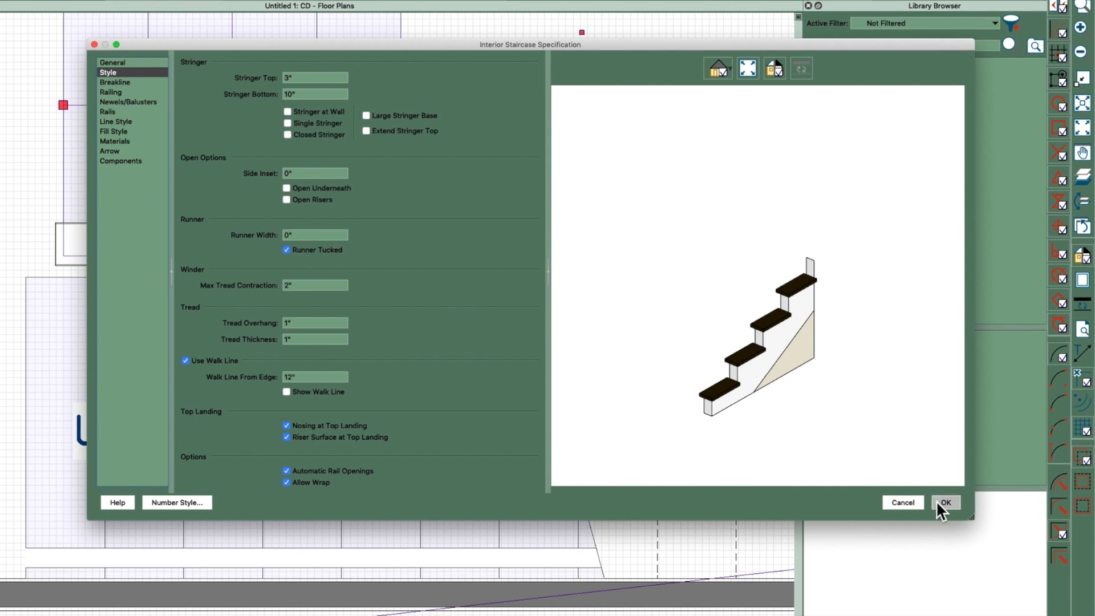
pyautogui.click(945, 502)
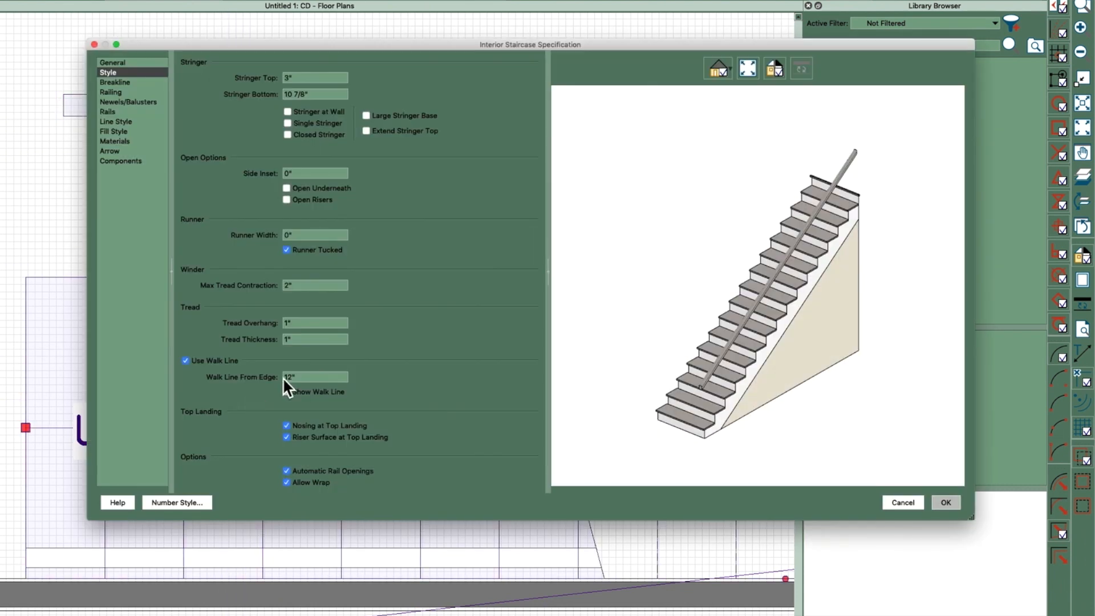
# Step: Toggle Automatic Heights on the long stair's General panel, leaving it on, and apply
pyautogui.click(113, 61)
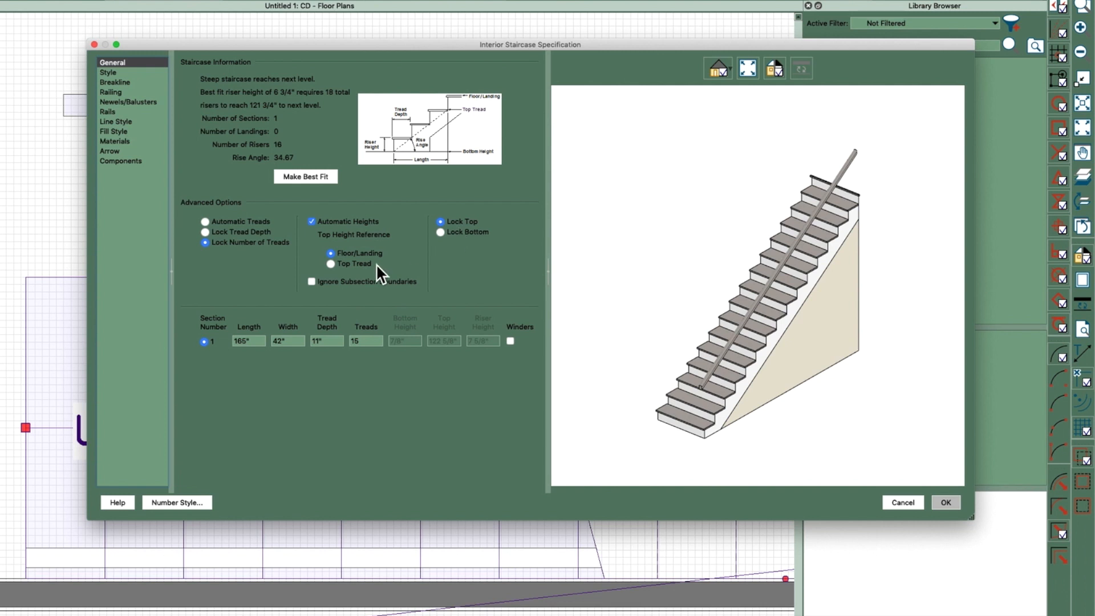
pyautogui.click(312, 221)
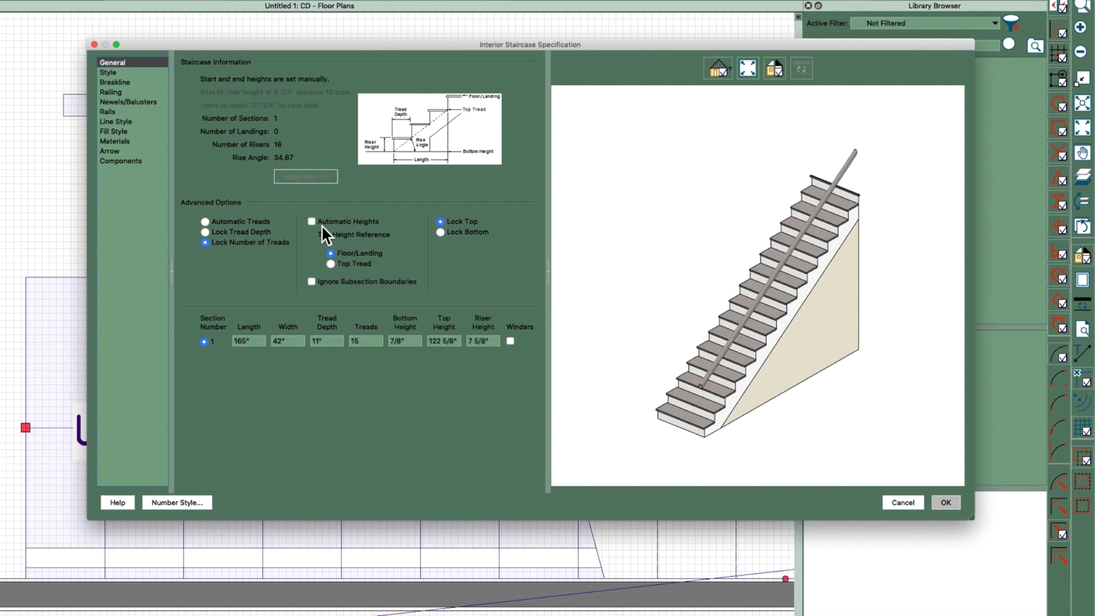
pyautogui.click(311, 221)
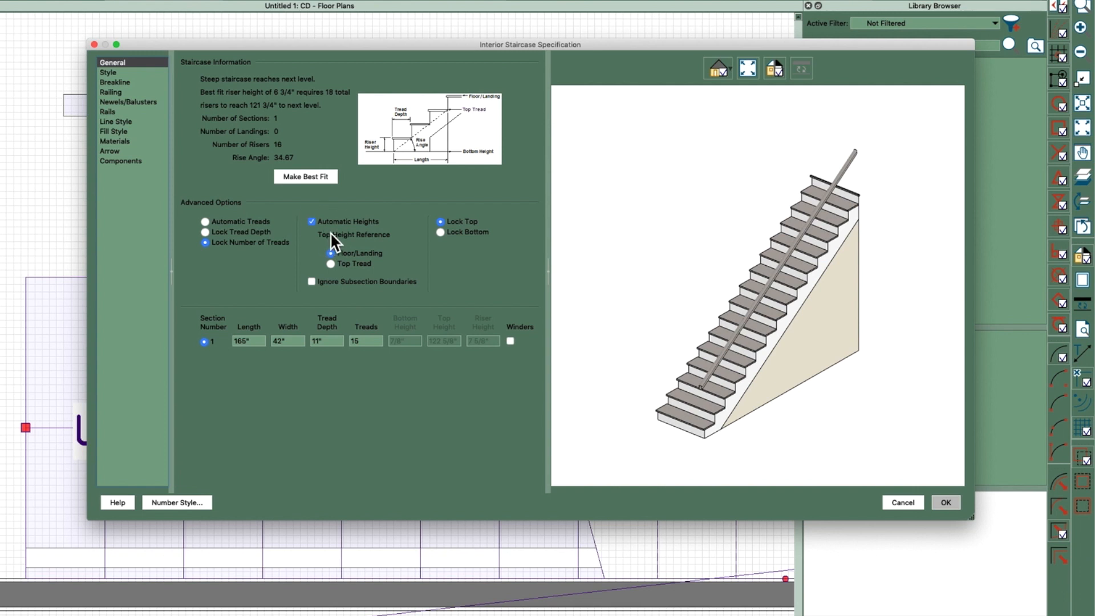
pyautogui.click(311, 222)
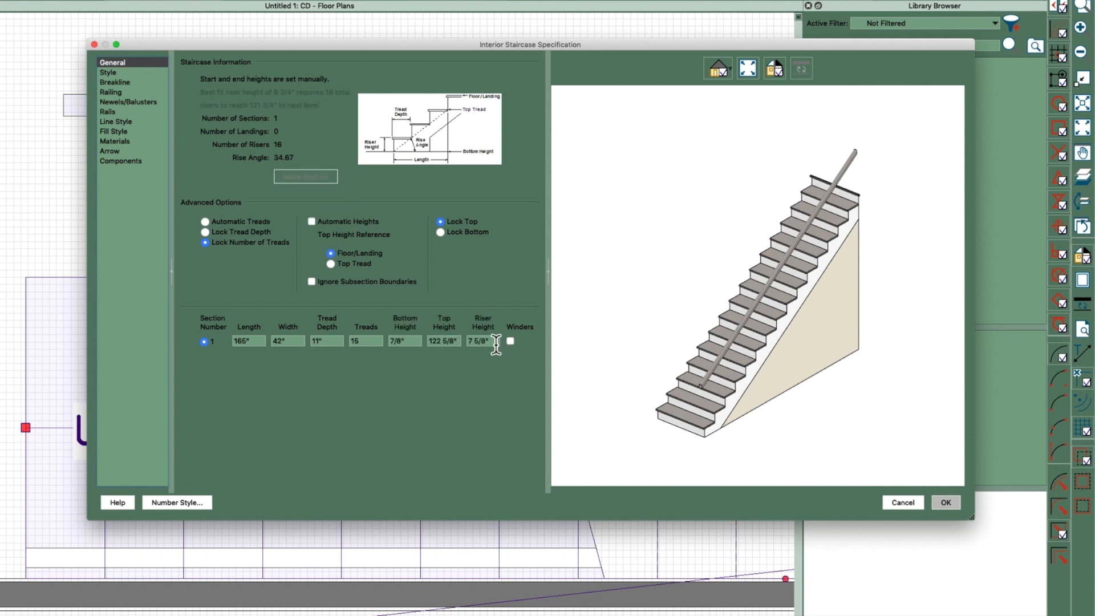
pyautogui.click(443, 341)
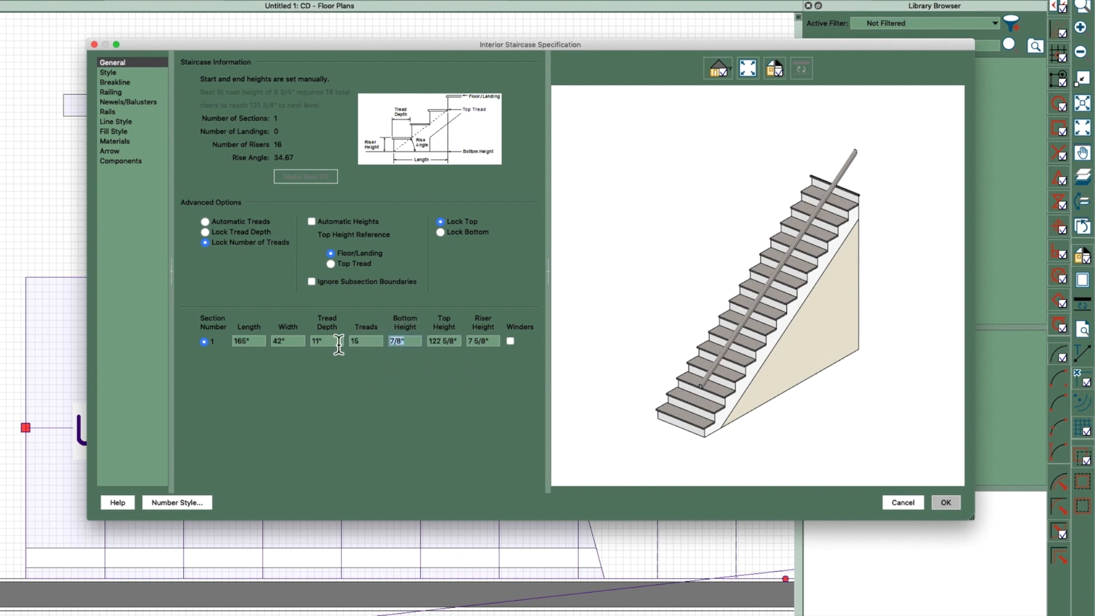
pyautogui.click(312, 223)
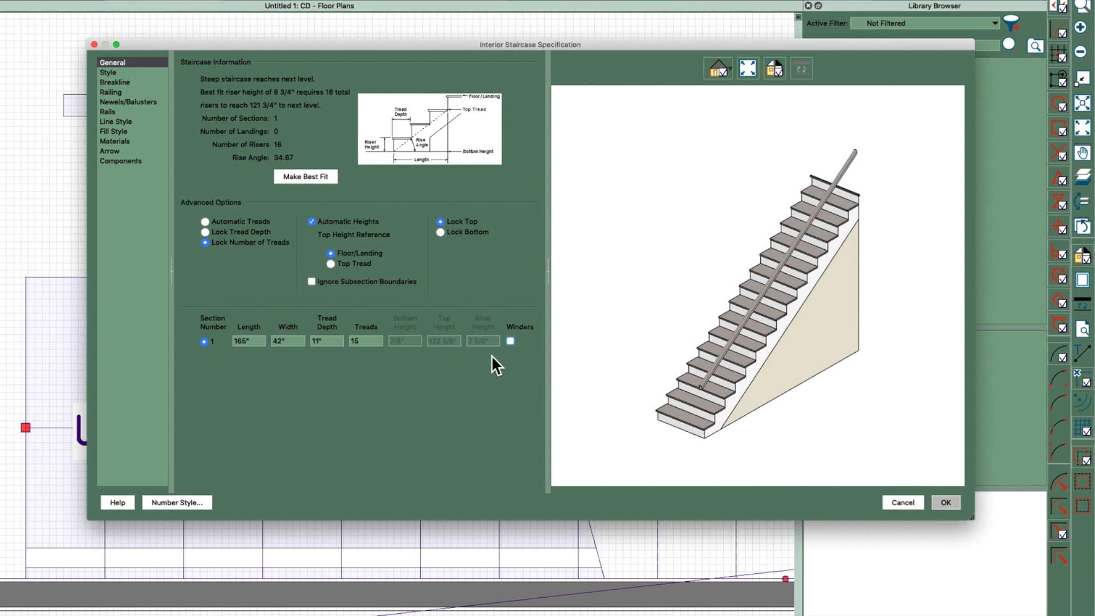
pyautogui.click(945, 502)
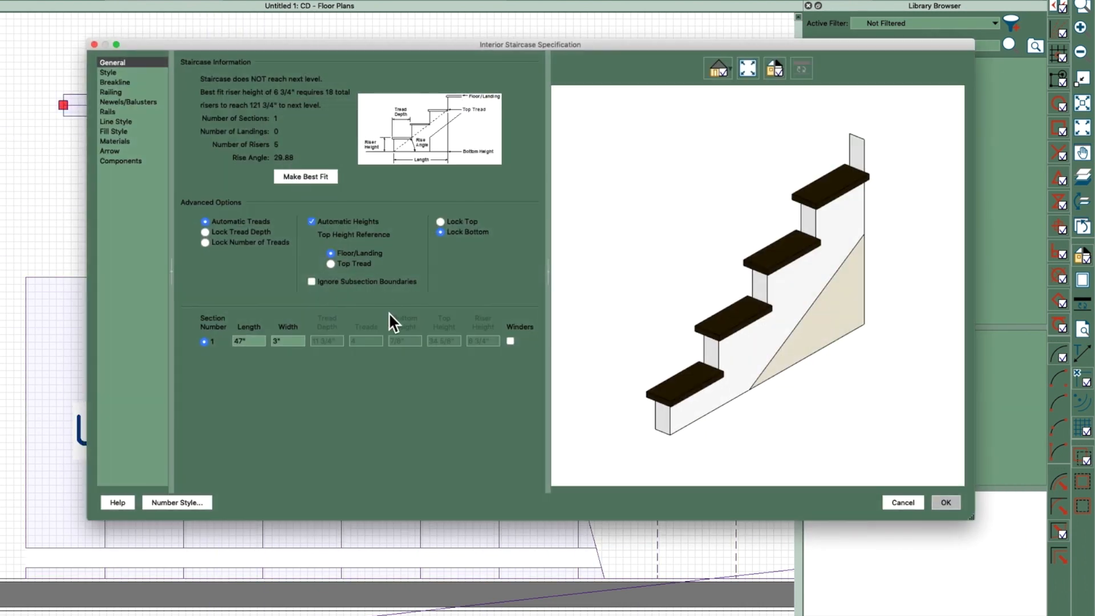
# Step: Turn off automatic heights, lock the short stair's tread count, and apply
pyautogui.click(312, 222)
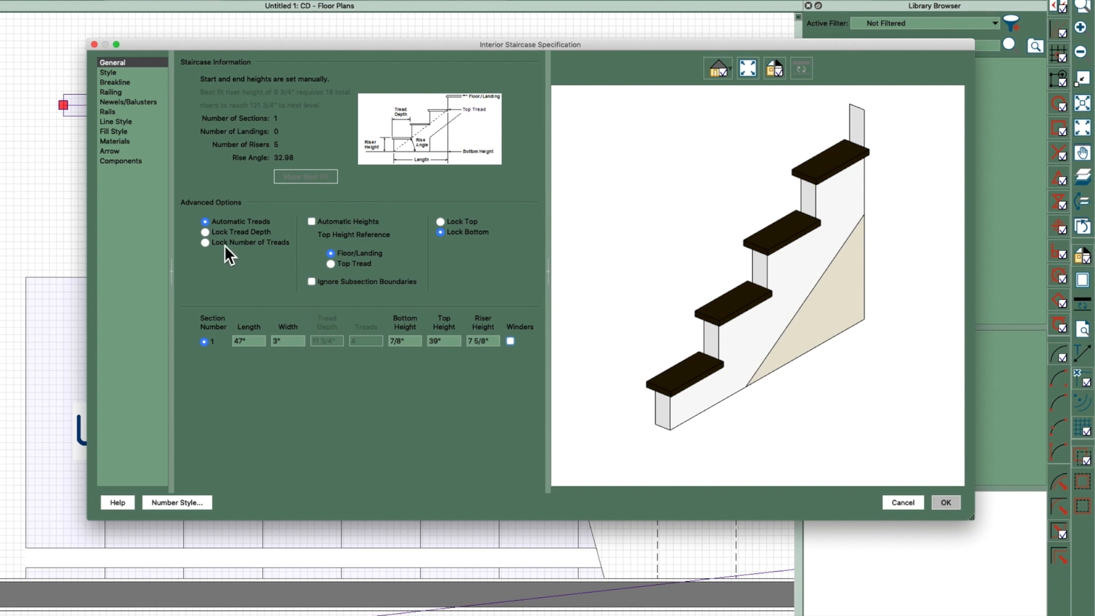
pyautogui.click(204, 242)
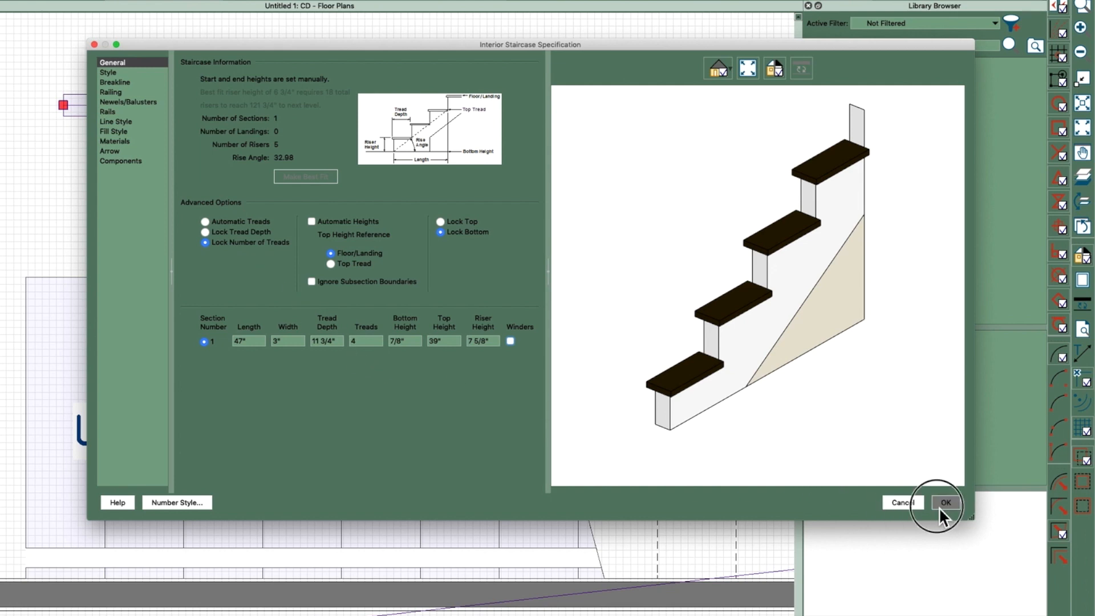
pyautogui.click(946, 501)
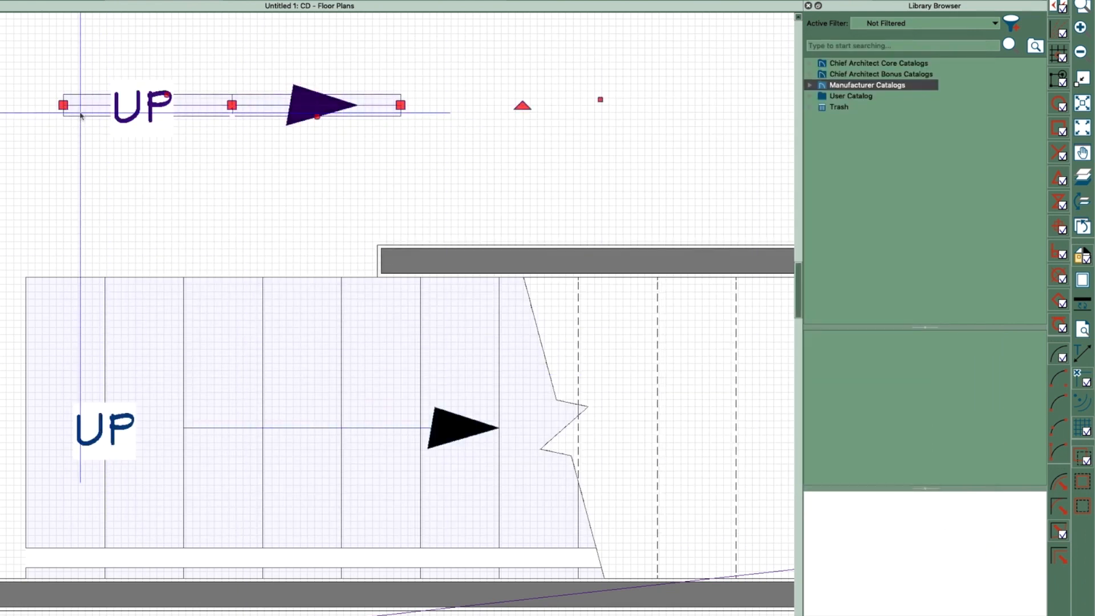
# Step: Give the short stair 11-inch treads over a 44-inch length and apply
pyautogui.doubleClick(315, 105)
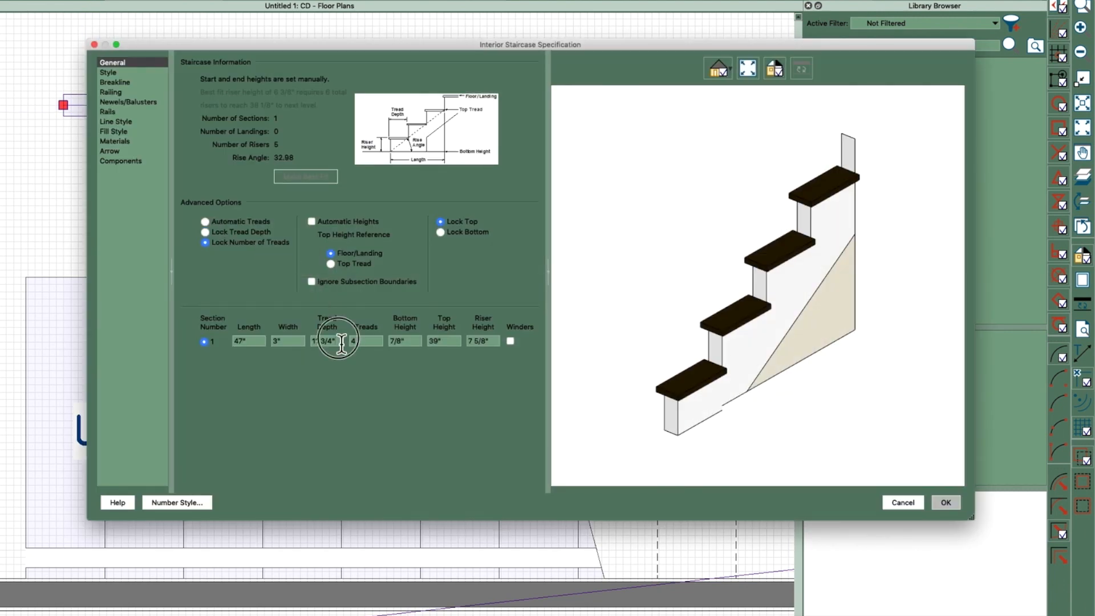
pyautogui.write('4')
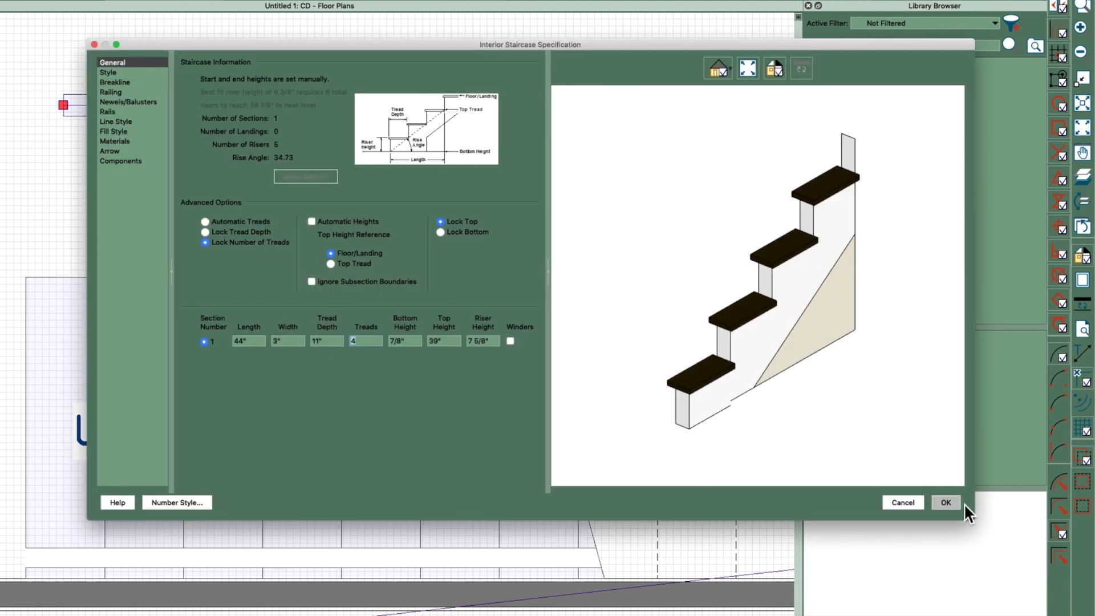
pyautogui.click(946, 502)
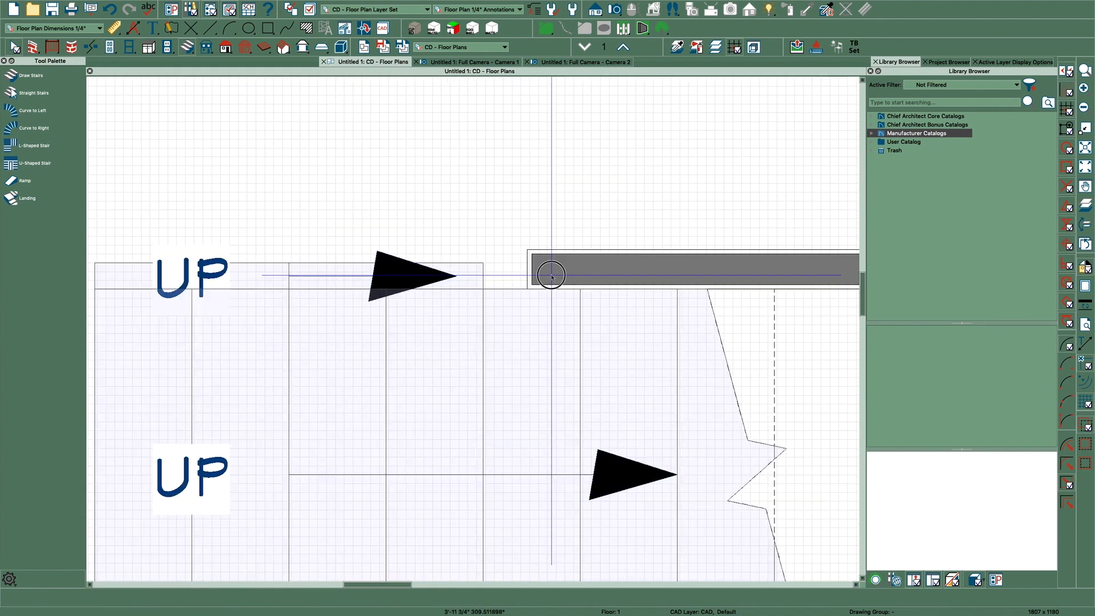
# Step: Select the short stair section and switch to the Camera 2 view
pyautogui.click(552, 275)
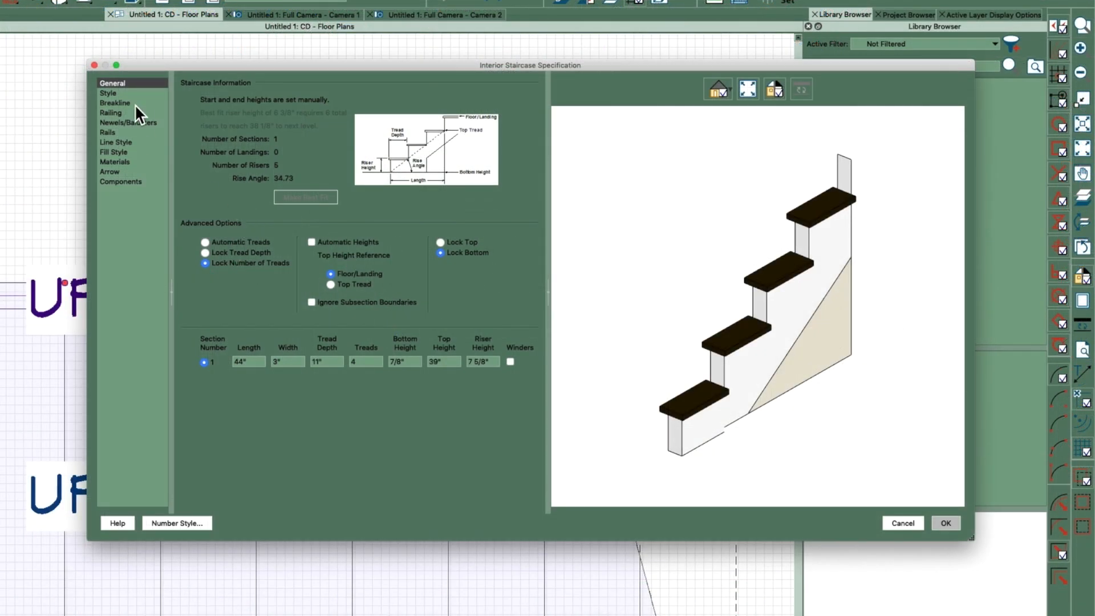
pyautogui.click(111, 113)
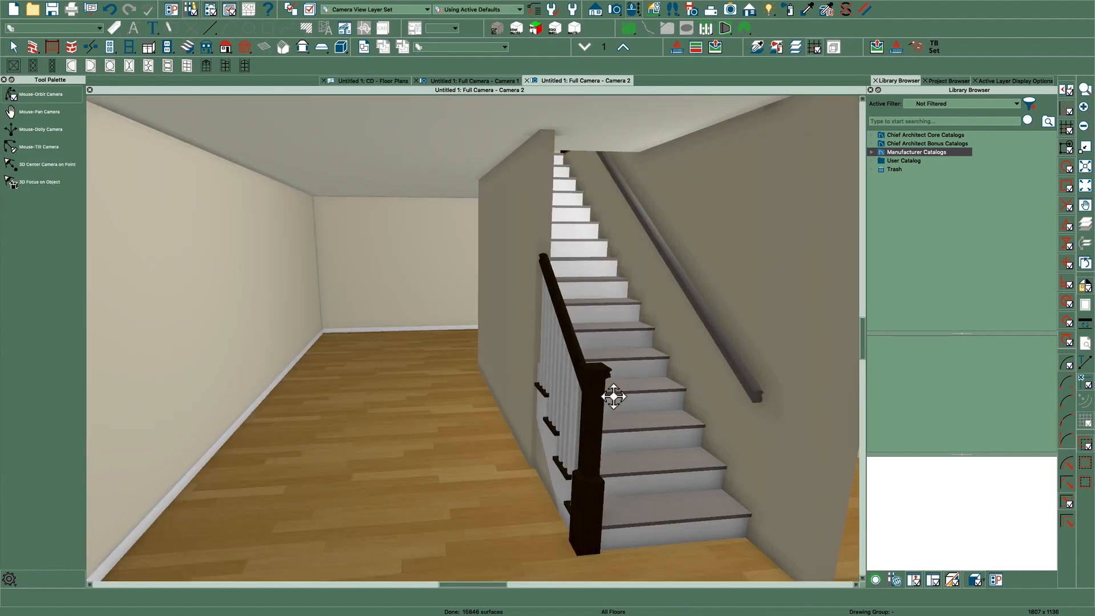
# Step: Orbit toward the filler section and bring up its Newels/Balusters settings
pyautogui.moveTo(612, 396); pyautogui.dragTo(634, 409)
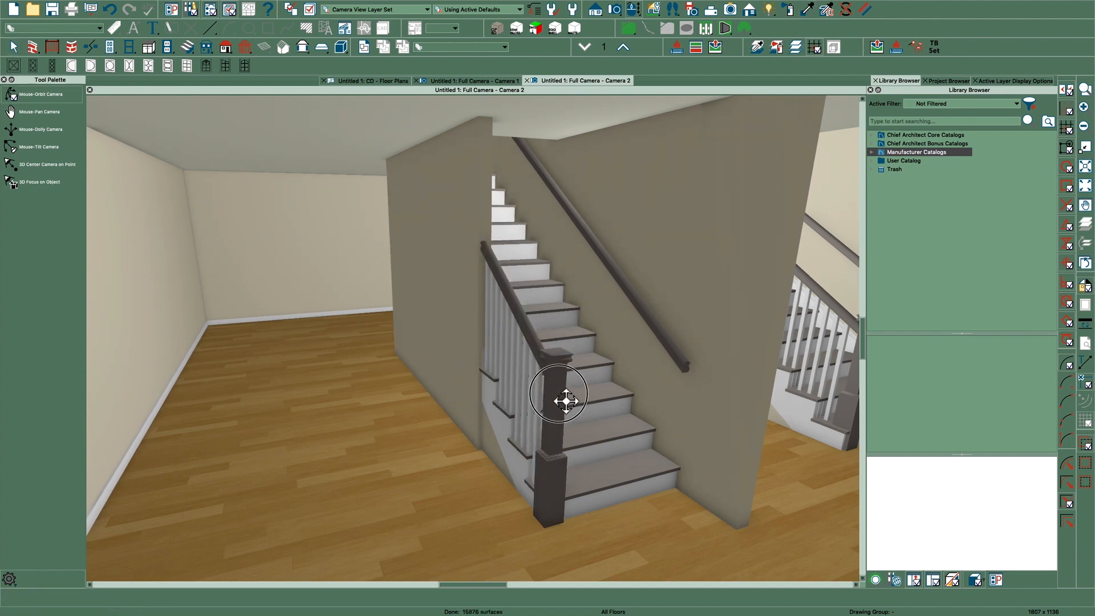
pyautogui.moveTo(561, 400); pyautogui.dragTo(562, 383)
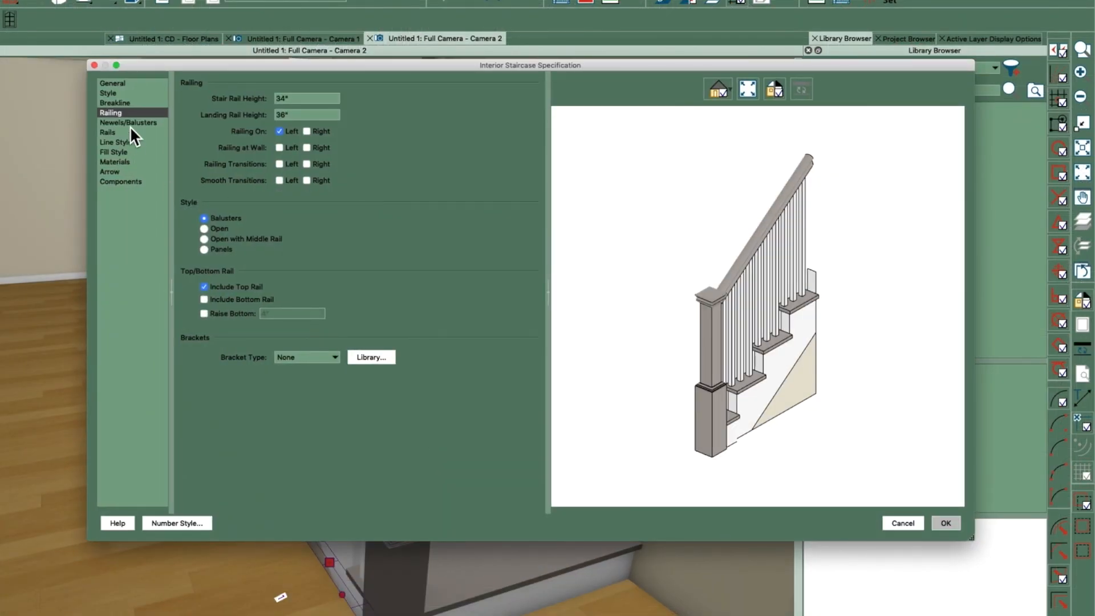
pyautogui.click(127, 122)
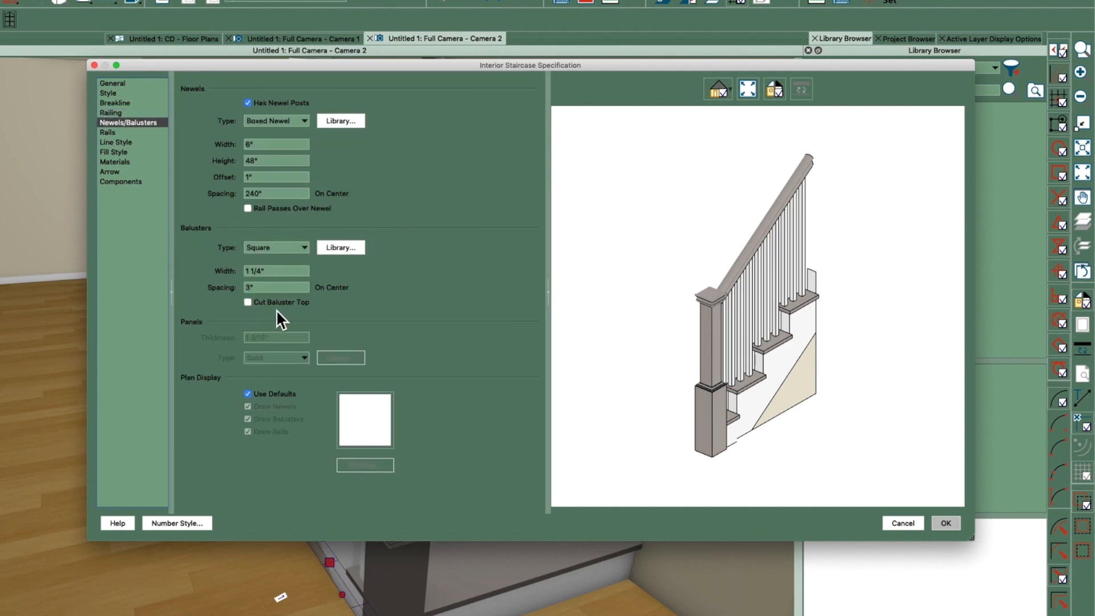
# Step: Set the filler stair's newel Offset to 0" and orbit the 3D view around the flush newel post
pyautogui.click(276, 177)
pyautogui.write('0')
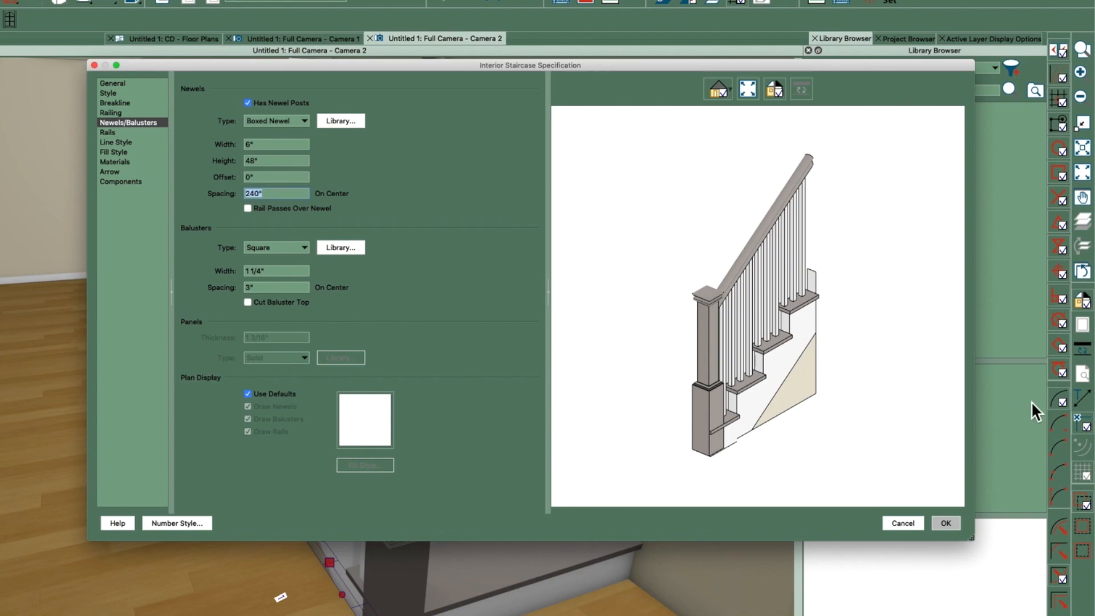
pyautogui.click(946, 523)
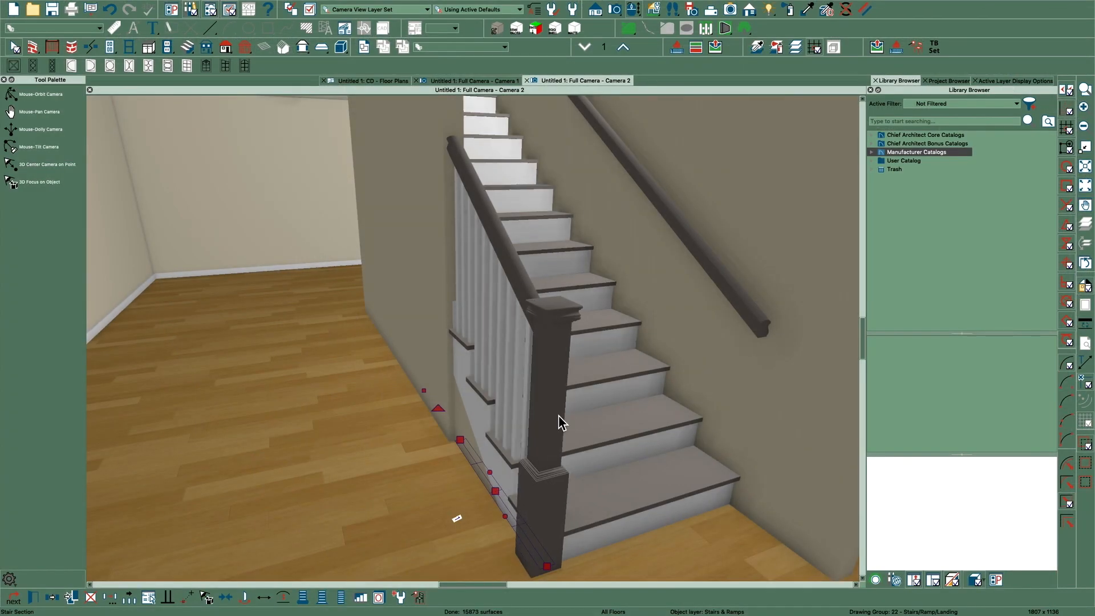
pyautogui.moveTo(562, 422); pyautogui.dragTo(520, 434)
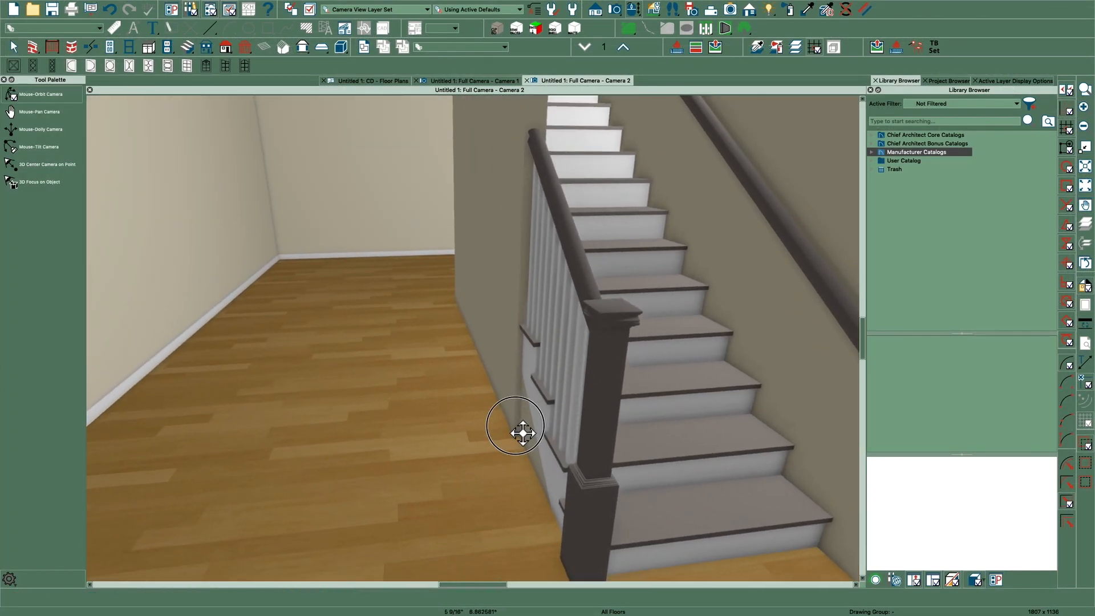
pyautogui.moveTo(517, 433); pyautogui.dragTo(374, 388)
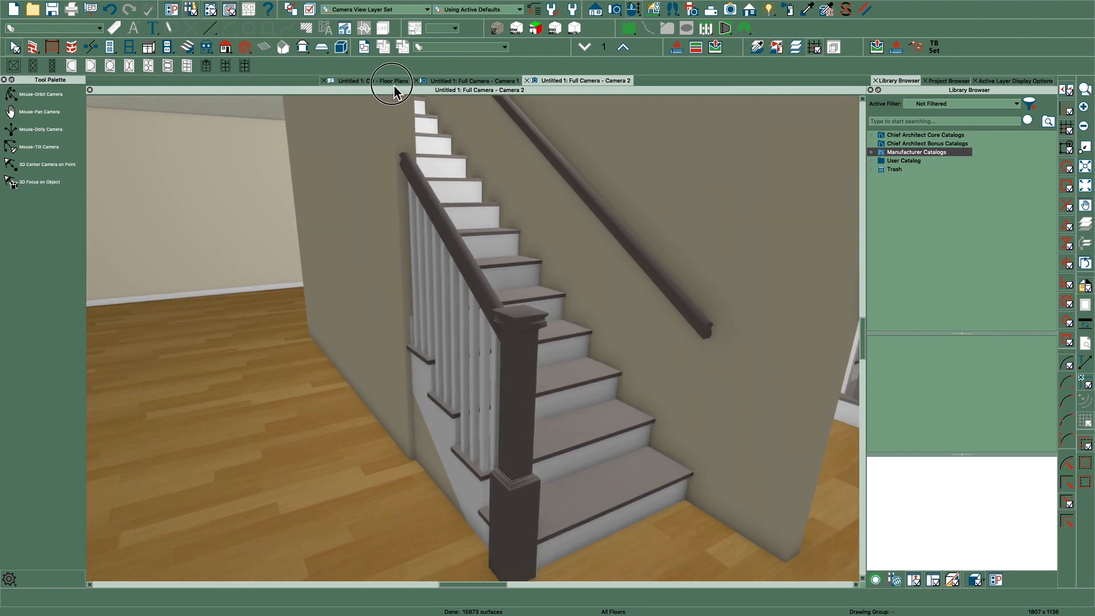
# Step: Back in the floor plan, bring up the filler stair's Arrow panel settings
pyautogui.click(377, 80)
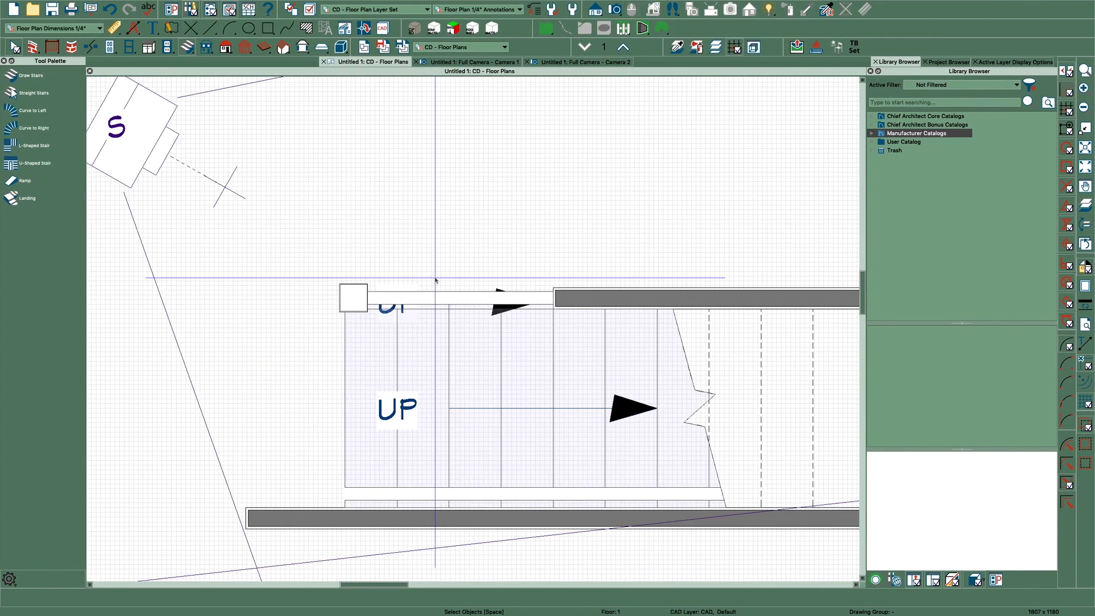
pyautogui.click(506, 302)
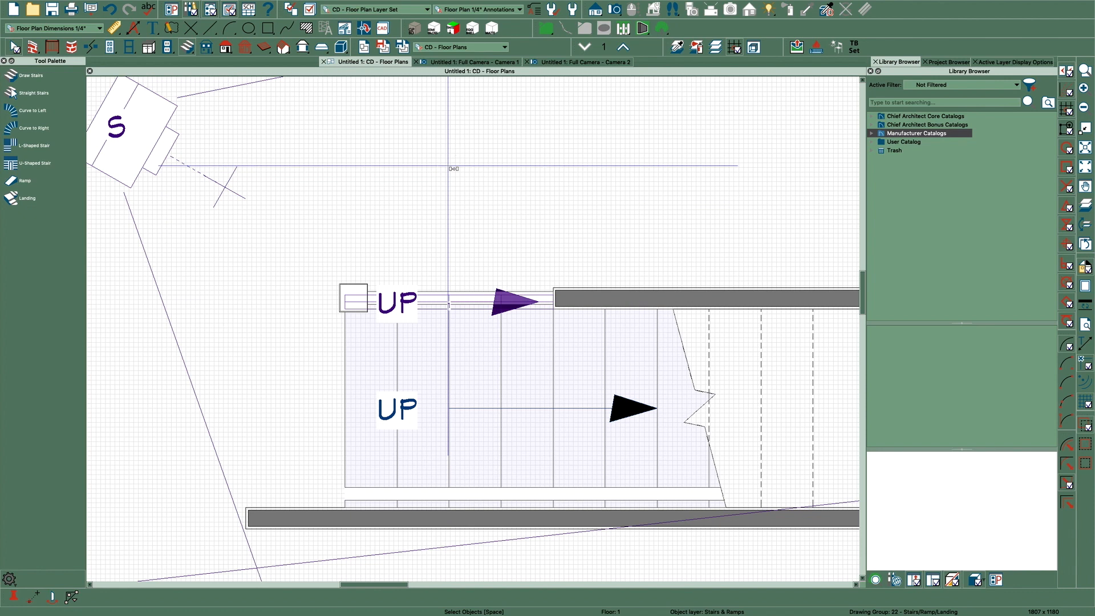
pyautogui.click(496, 301)
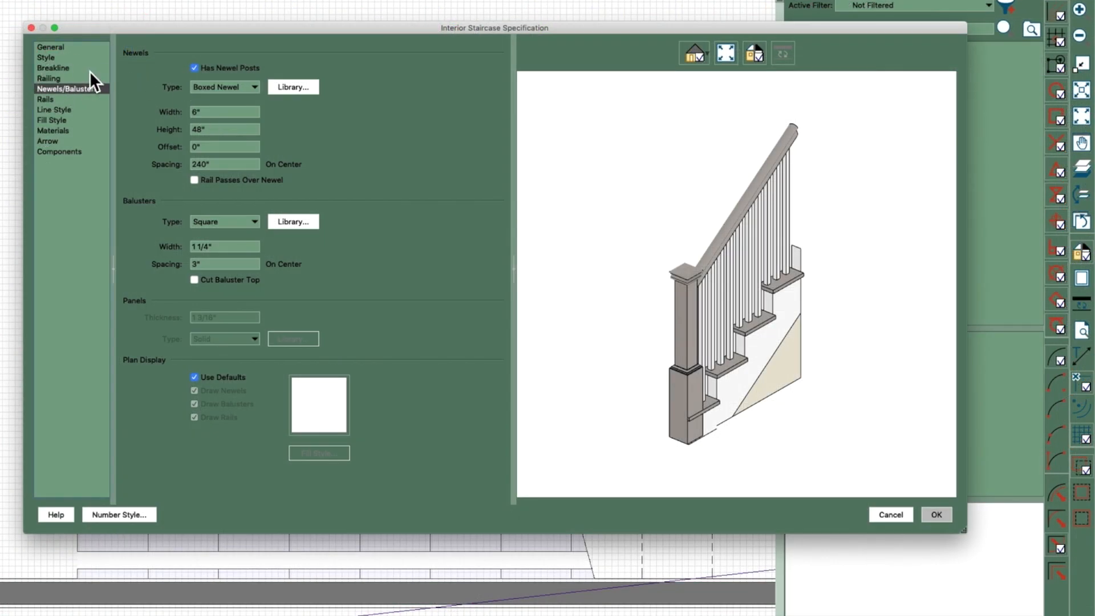
pyautogui.click(48, 78)
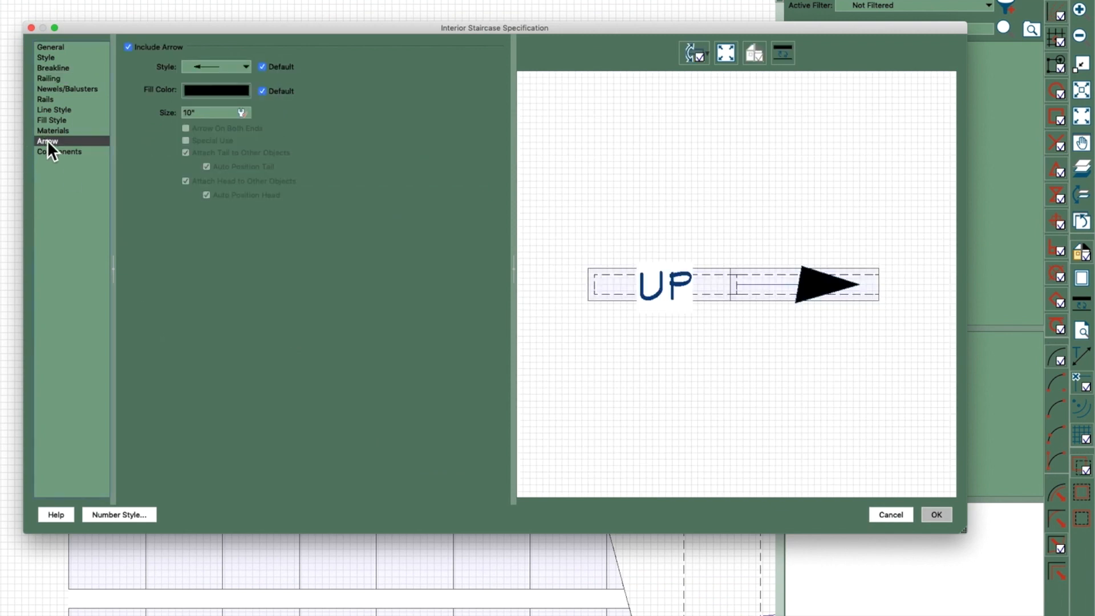
pyautogui.moveTo(900, 482)
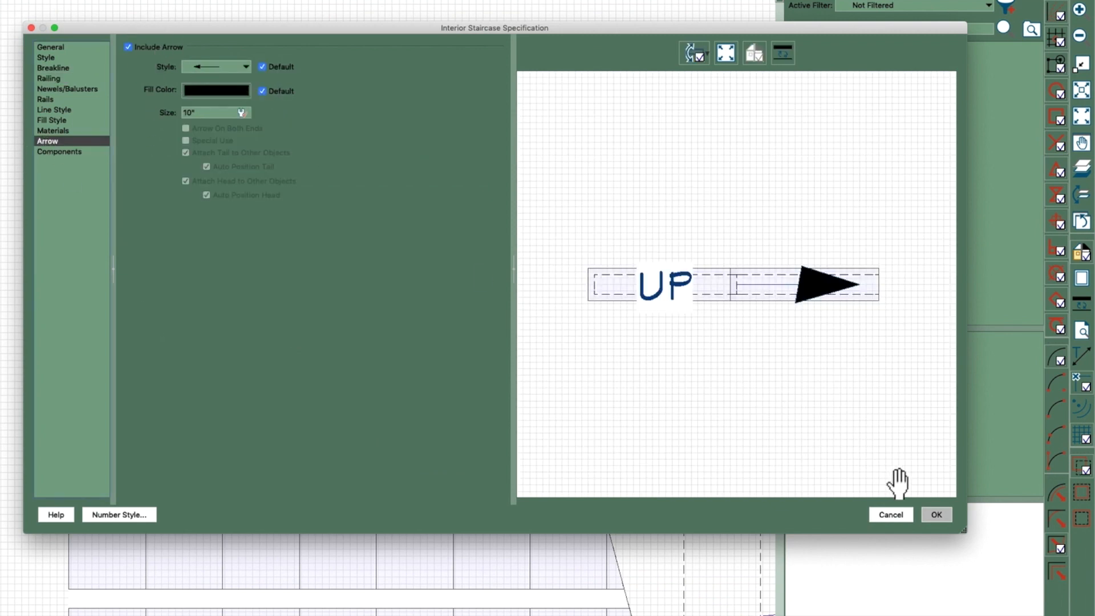
# Step: Turn off Include Arrow on the filler stair, toggling it, and reopen its specifications
pyautogui.click(935, 515)
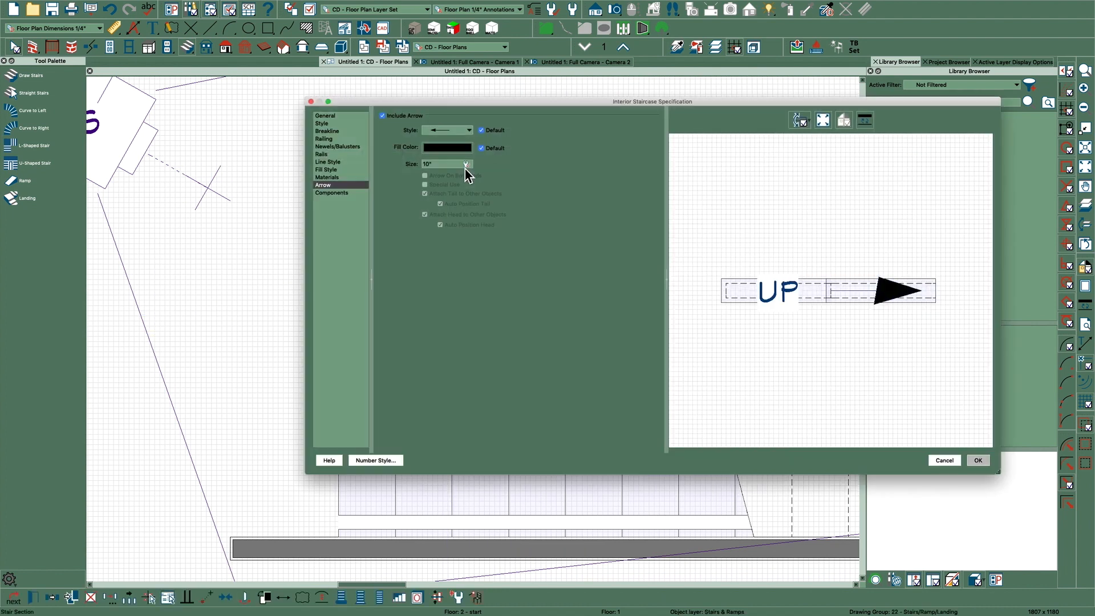
pyautogui.click(382, 115)
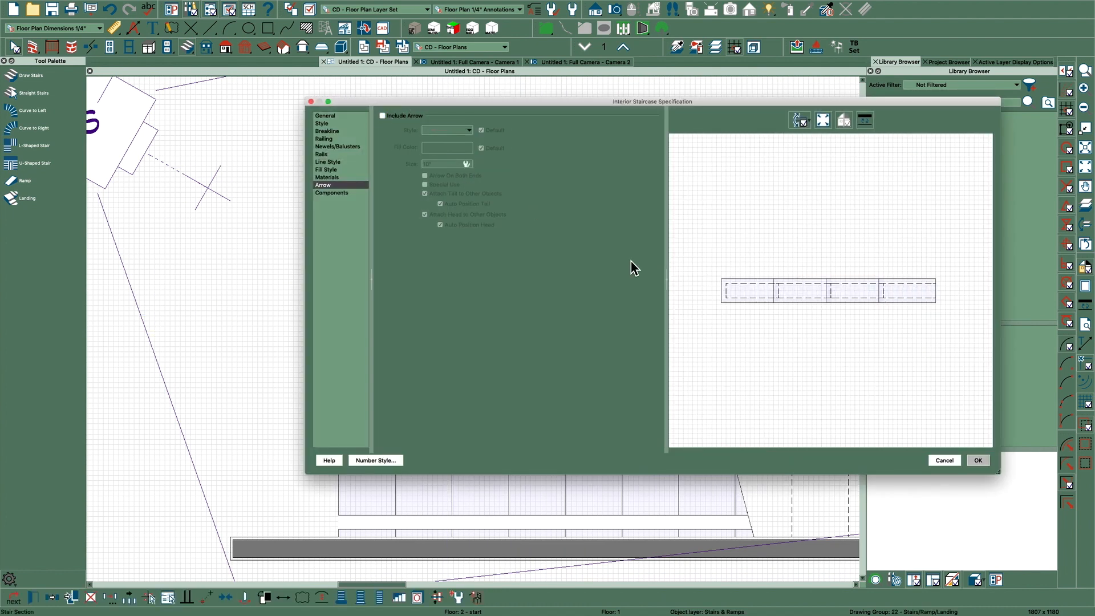
pyautogui.click(978, 460)
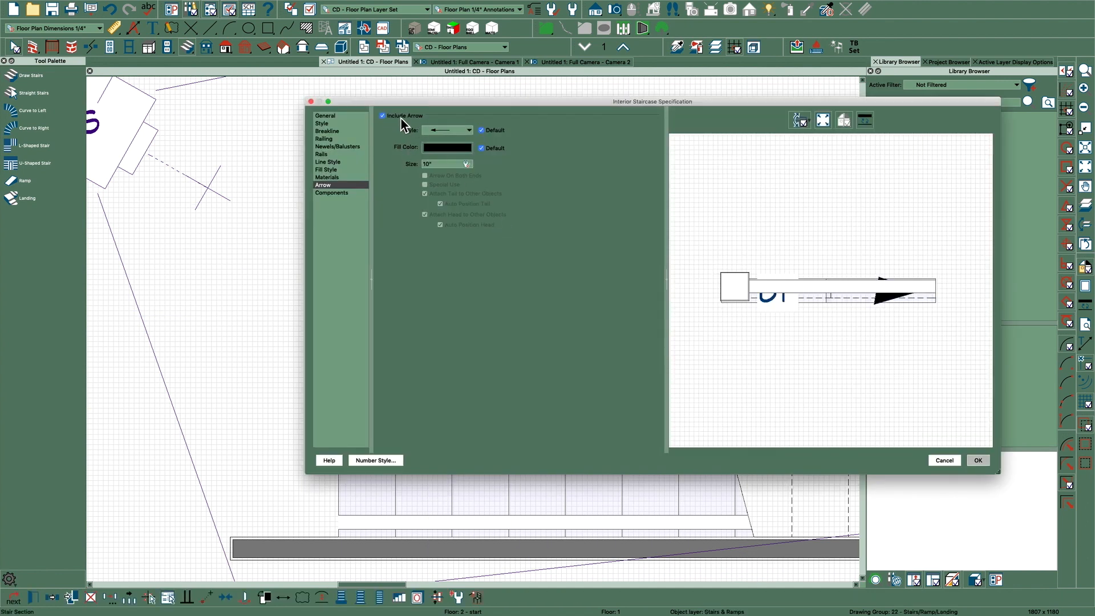
pyautogui.click(978, 460)
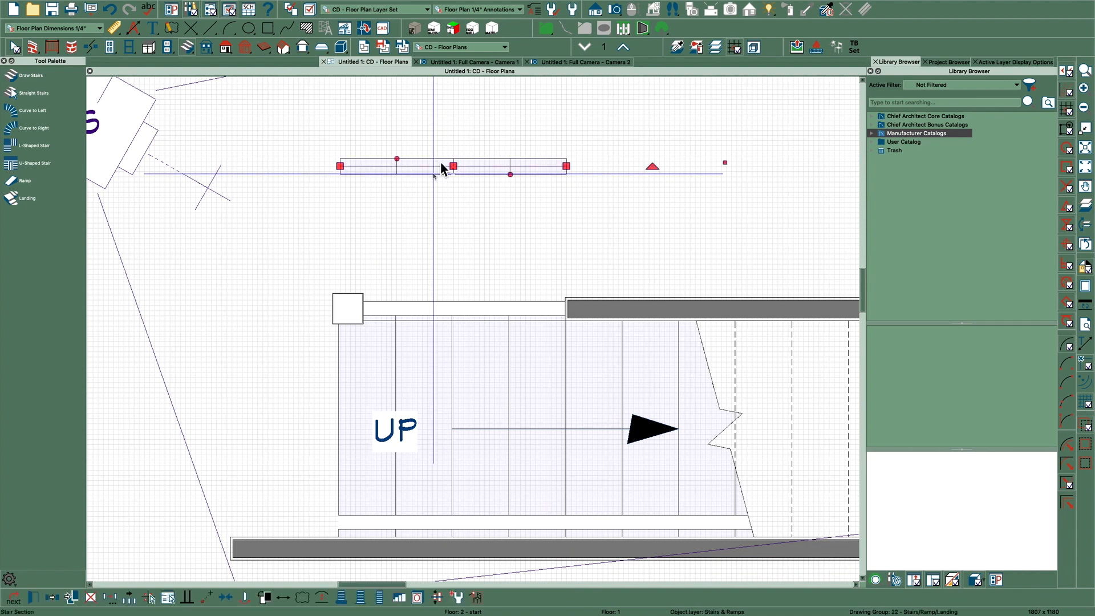
pyautogui.doubleClick(454, 166)
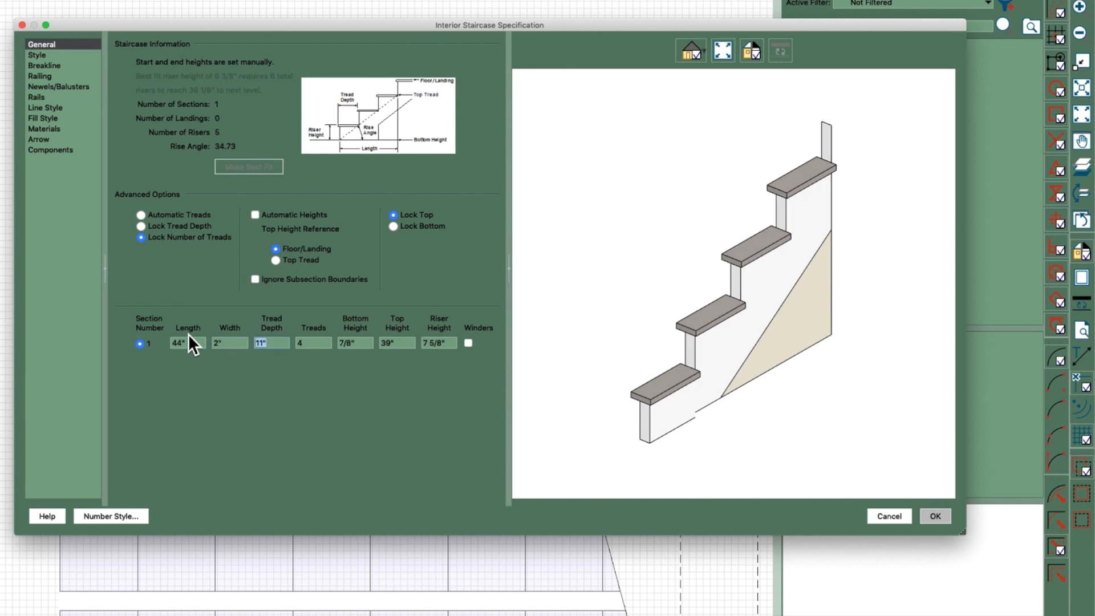
# Step: Reopen the straight stair section's Interior Staircase Specification dialog
pyautogui.click(934, 515)
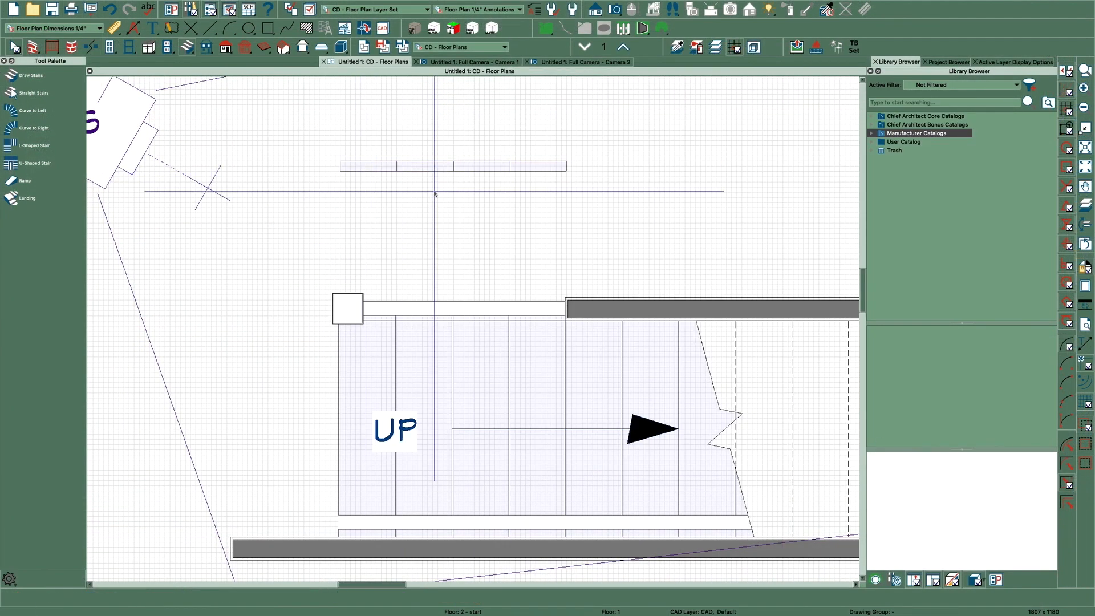
pyautogui.click(453, 165)
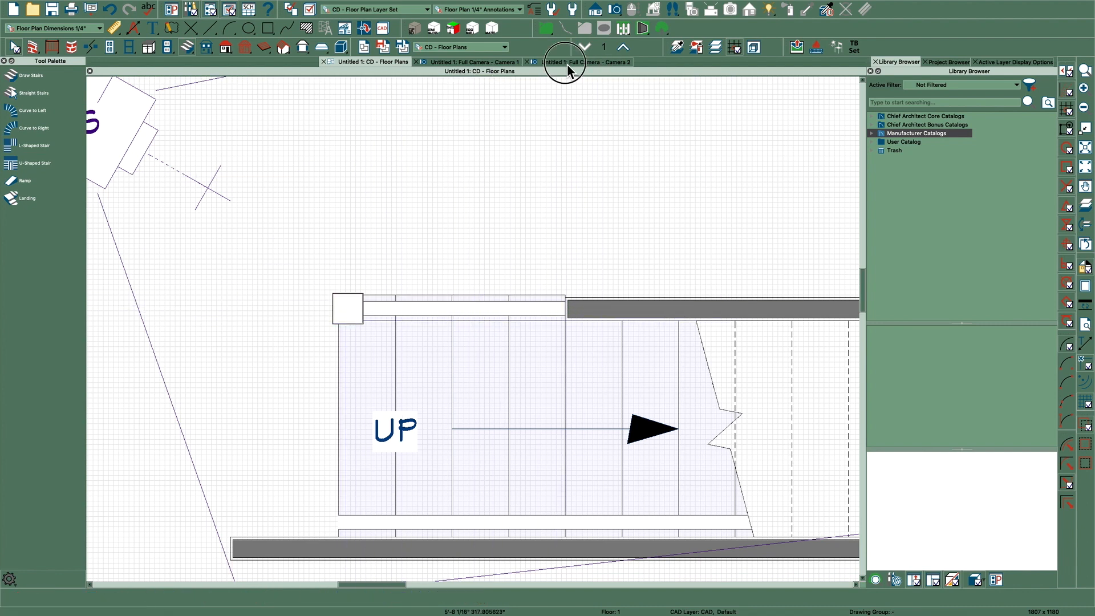
pyautogui.click(580, 61)
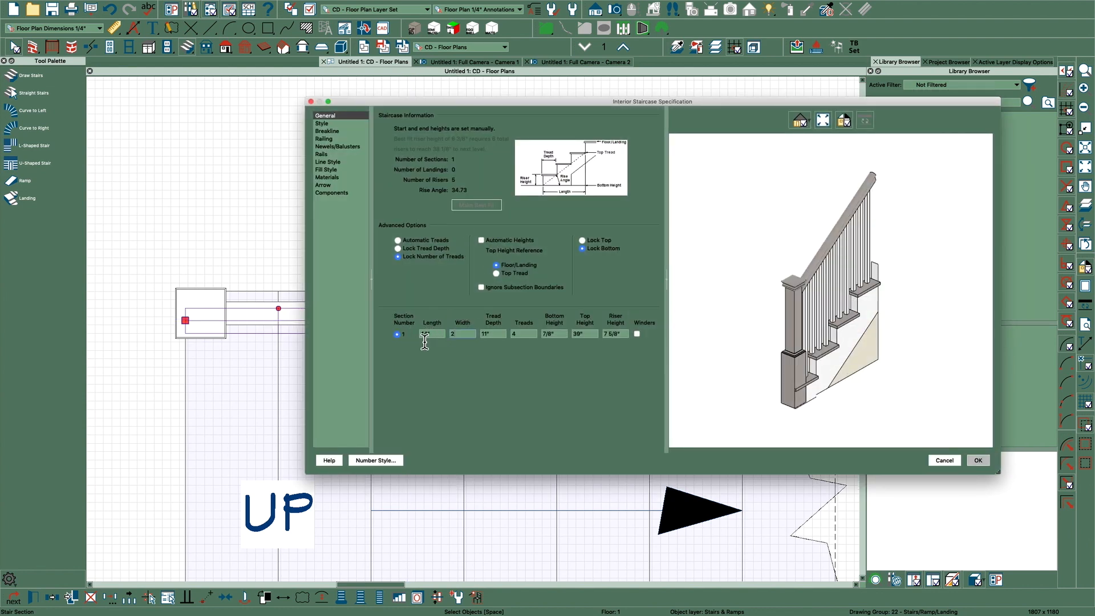
# Step: Extend the stair section's outer edge to close the gap beside the newel and view it in Camera 2
pyautogui.click(977, 460)
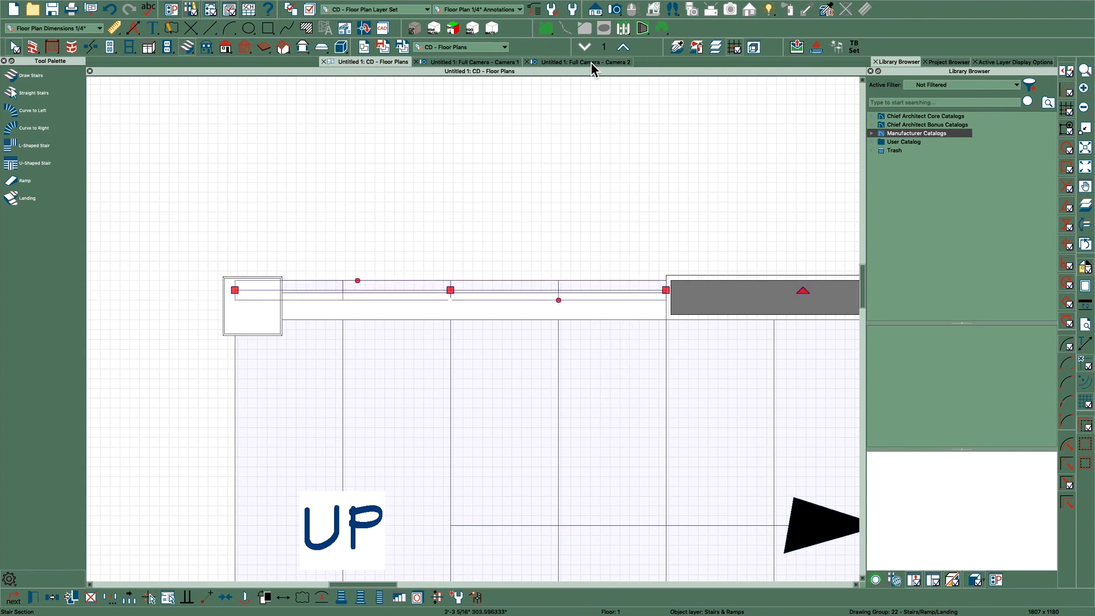
pyautogui.click(583, 61)
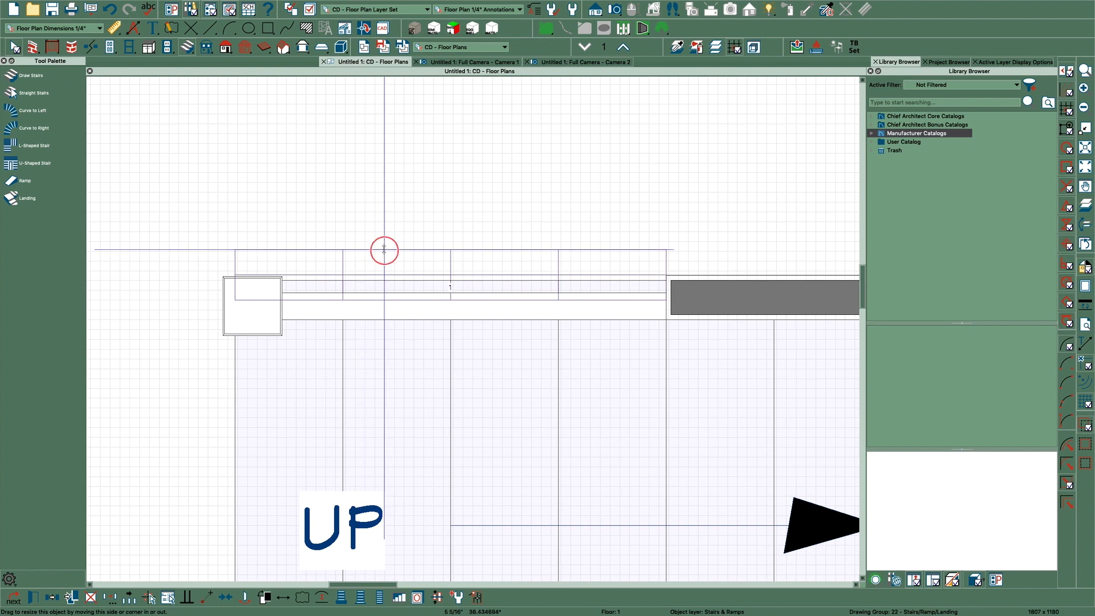
pyautogui.click(451, 286)
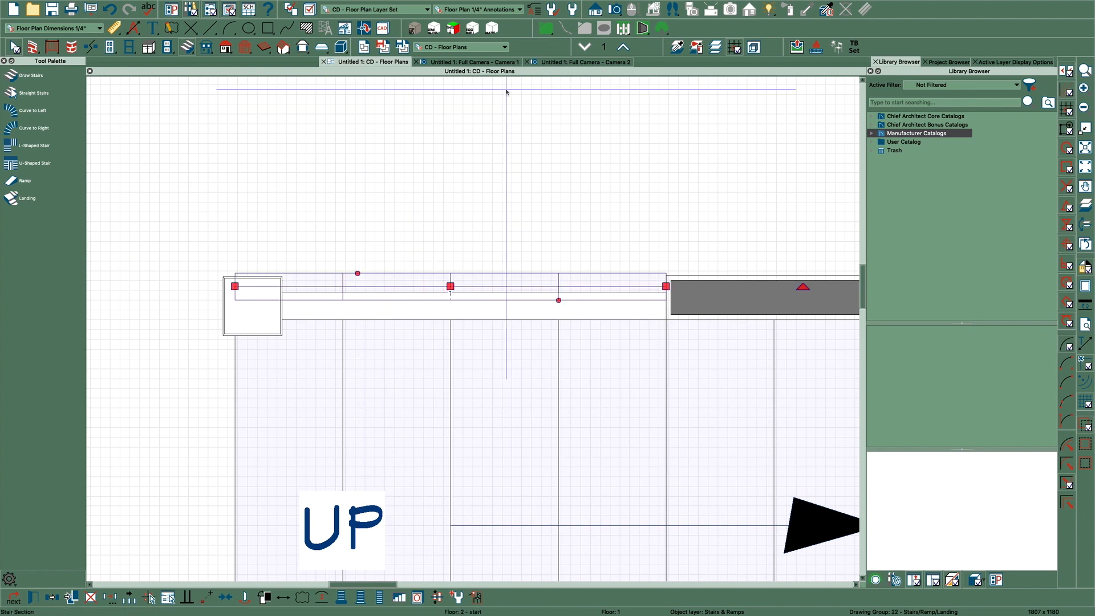
pyautogui.click(585, 80)
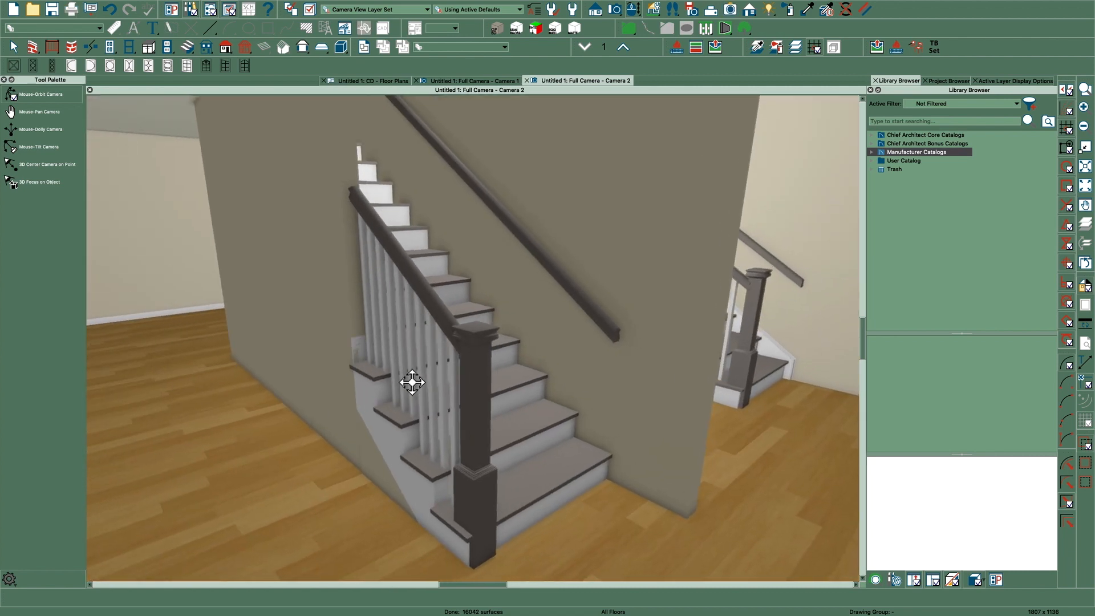
pyautogui.moveTo(412, 382); pyautogui.dragTo(471, 390)
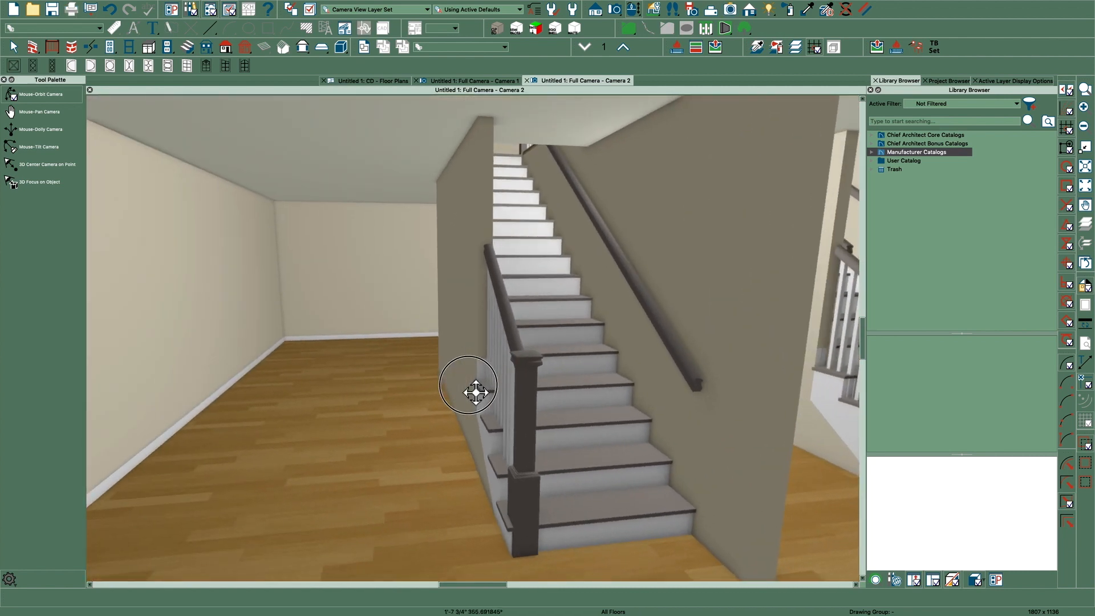
# Step: Return to the floor plan and switch to the other 3D camera view of the stair
pyautogui.moveTo(475, 391); pyautogui.dragTo(562, 391)
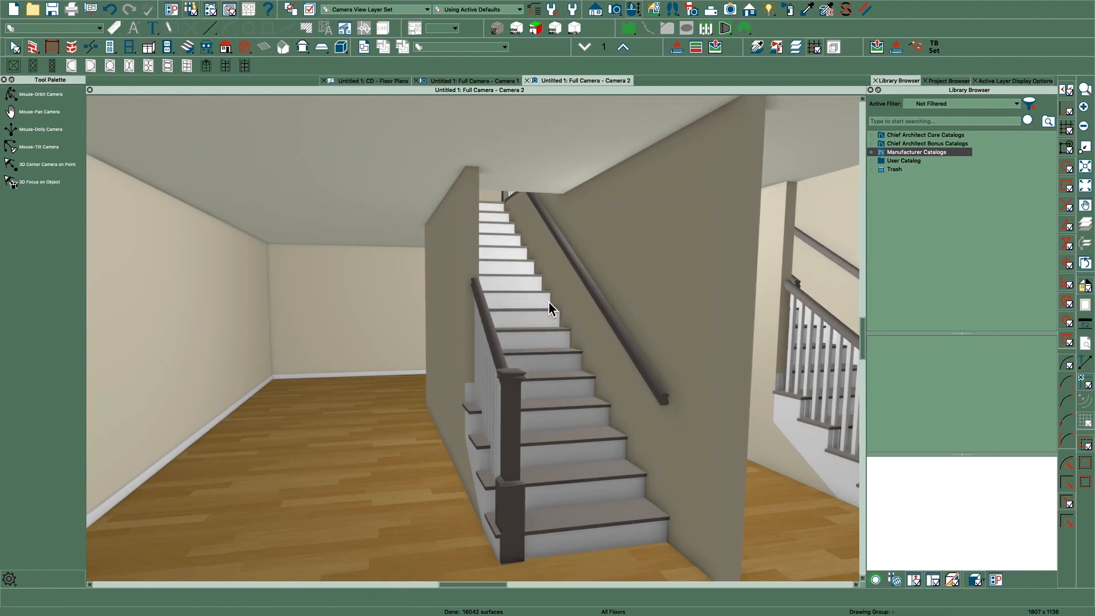
pyautogui.click(374, 61)
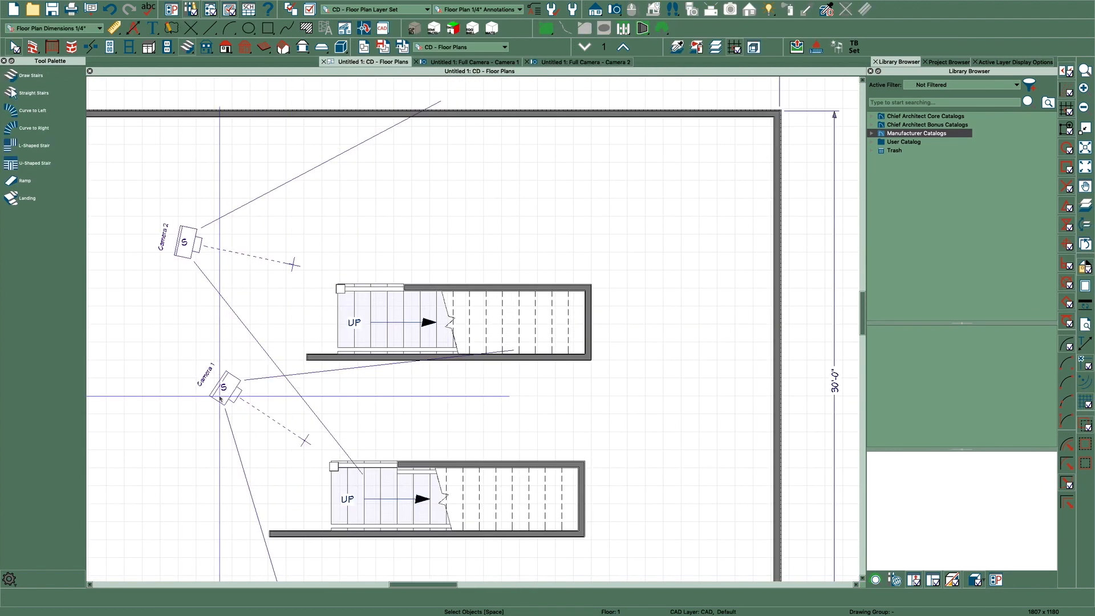
pyautogui.click(474, 62)
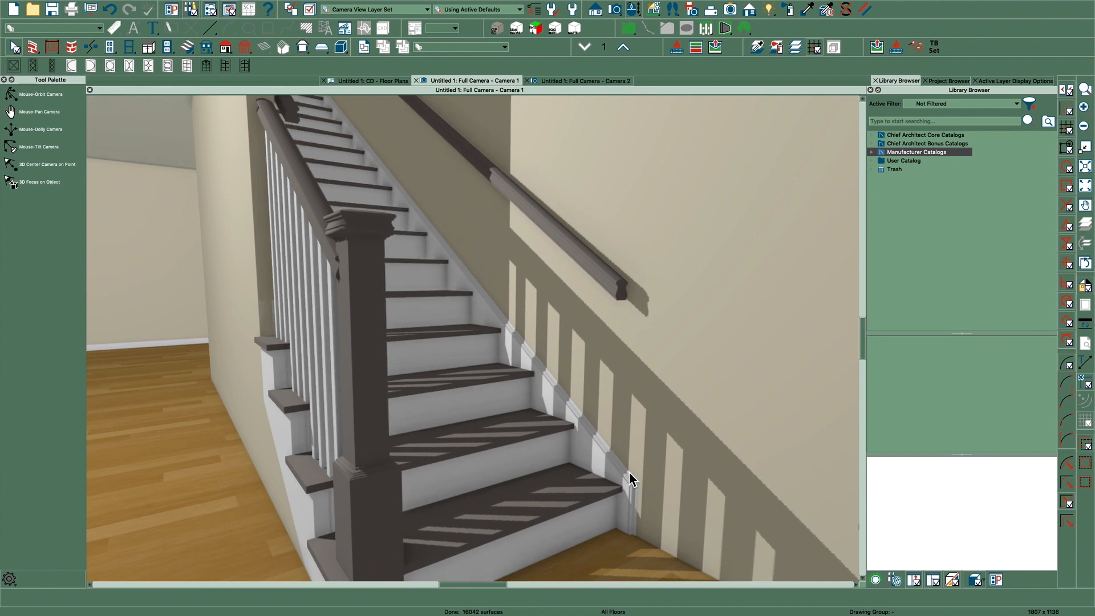
# Step: Orbit Camera 1 to look along the stair's wall side before cutting Cross Section 1
pyautogui.moveTo(632, 479); pyautogui.dragTo(556, 478)
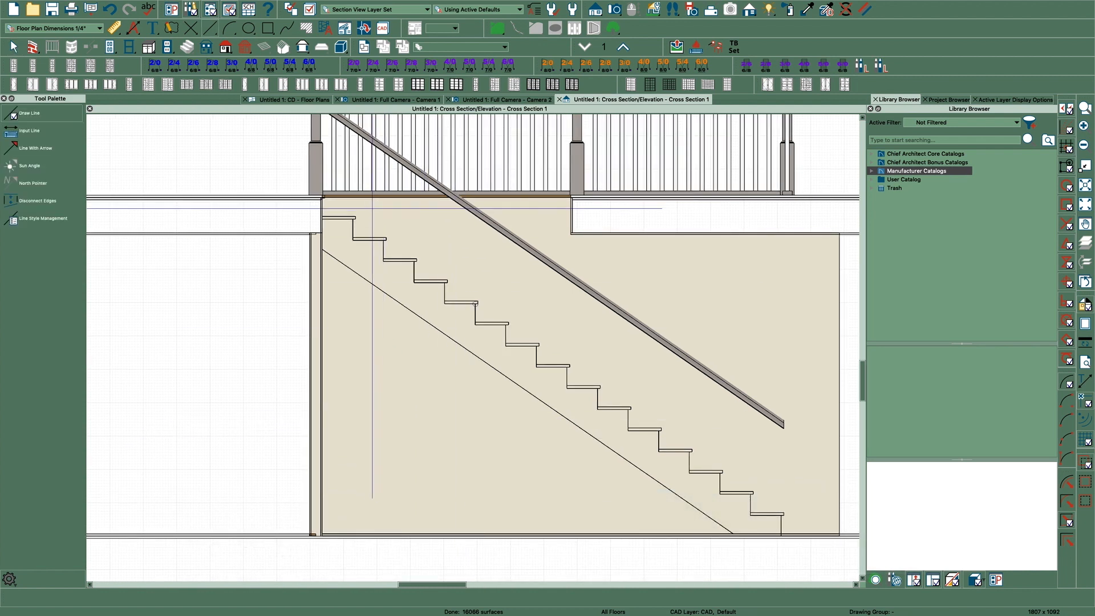
# Step: Draw a line along the stair nosings, convert it to a 3D Molding Polyline, and return to plan
pyautogui.moveTo(356, 215); pyautogui.dragTo(751, 487)
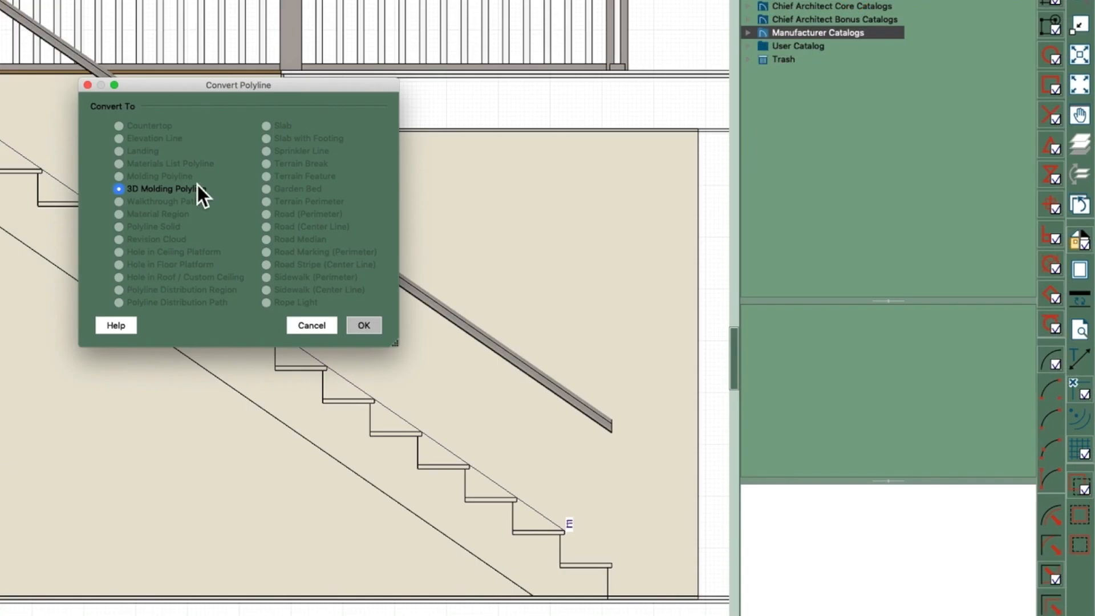
pyautogui.click(363, 325)
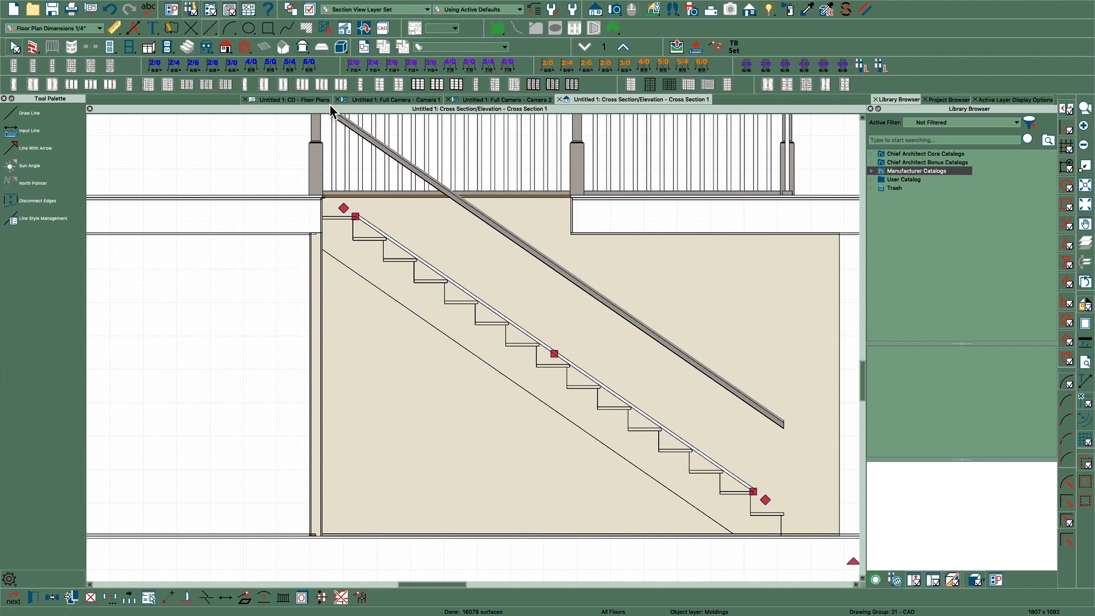
pyautogui.click(289, 100)
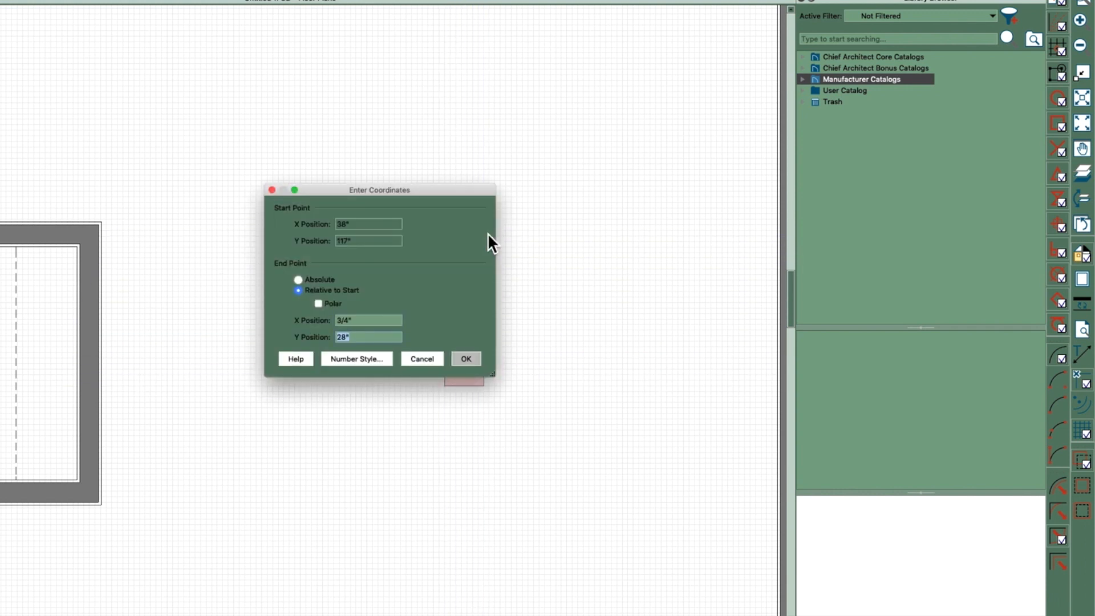
# Step: Finish the 3/4" by 11" board outline with an end Y of 11"
pyautogui.write('11"')
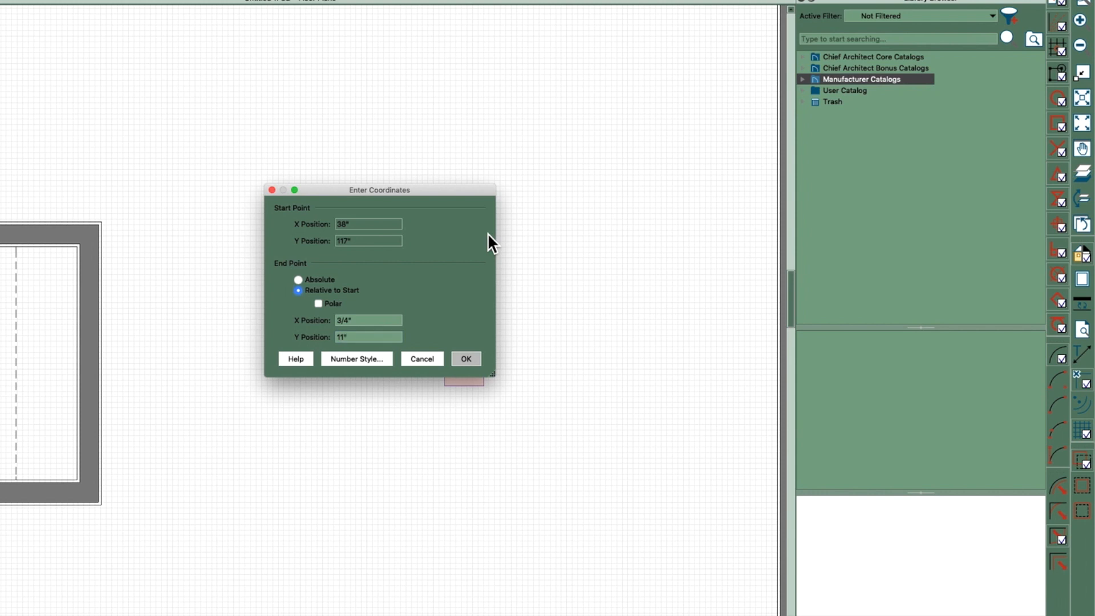
pyautogui.click(465, 358)
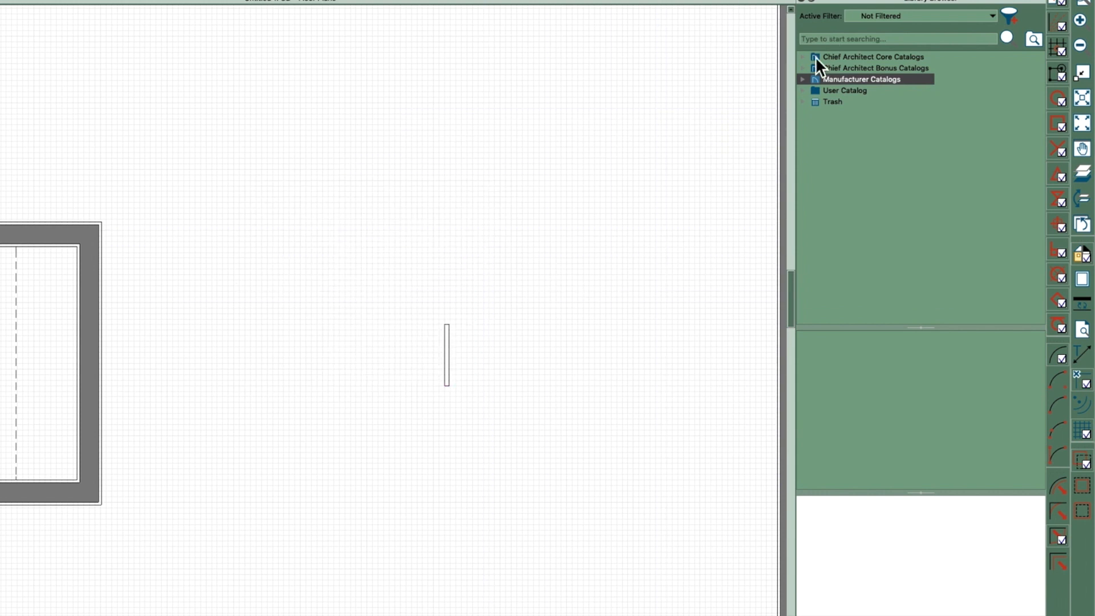
# Step: Search the Library Browser for base cap and locate the Base Cap AZM-164 profile
pyautogui.write('base ca')
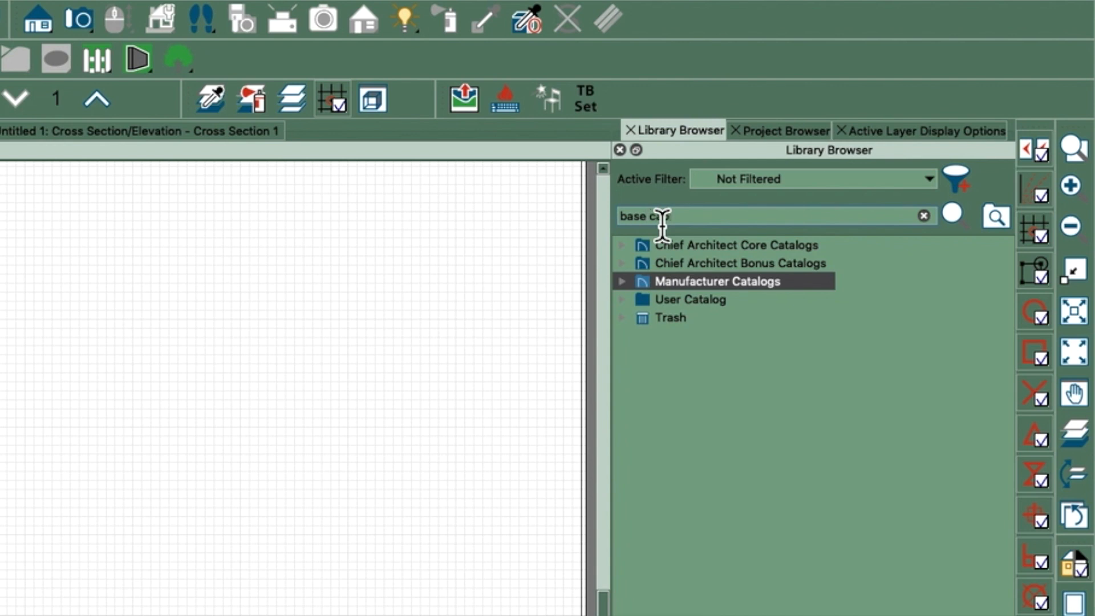
pyautogui.click(995, 215)
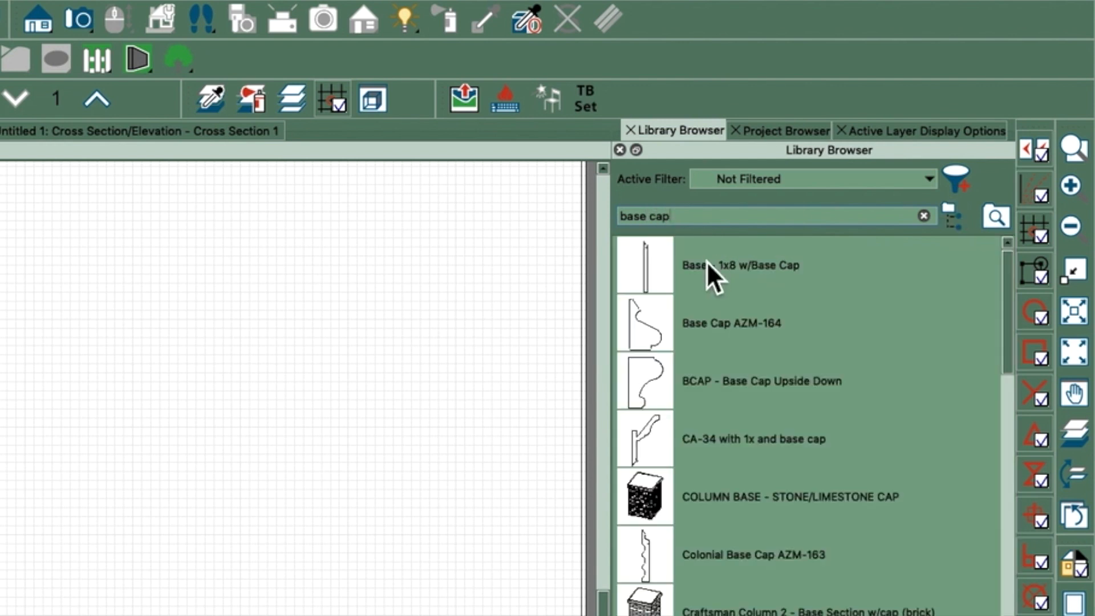
pyautogui.moveTo(635, 411)
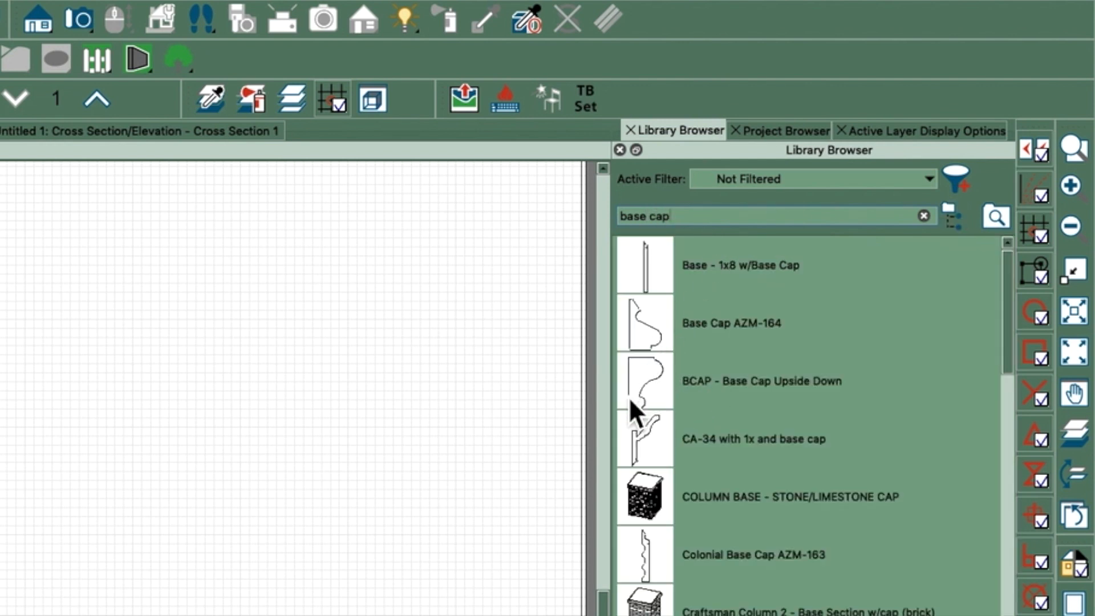
pyautogui.moveTo(671, 360)
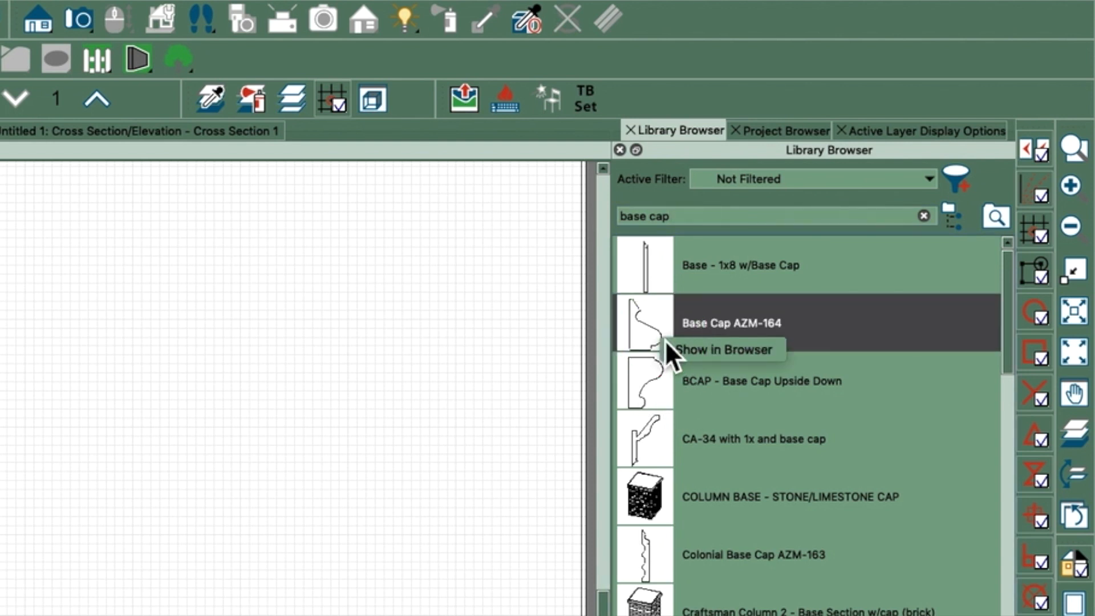
pyautogui.click(724, 349)
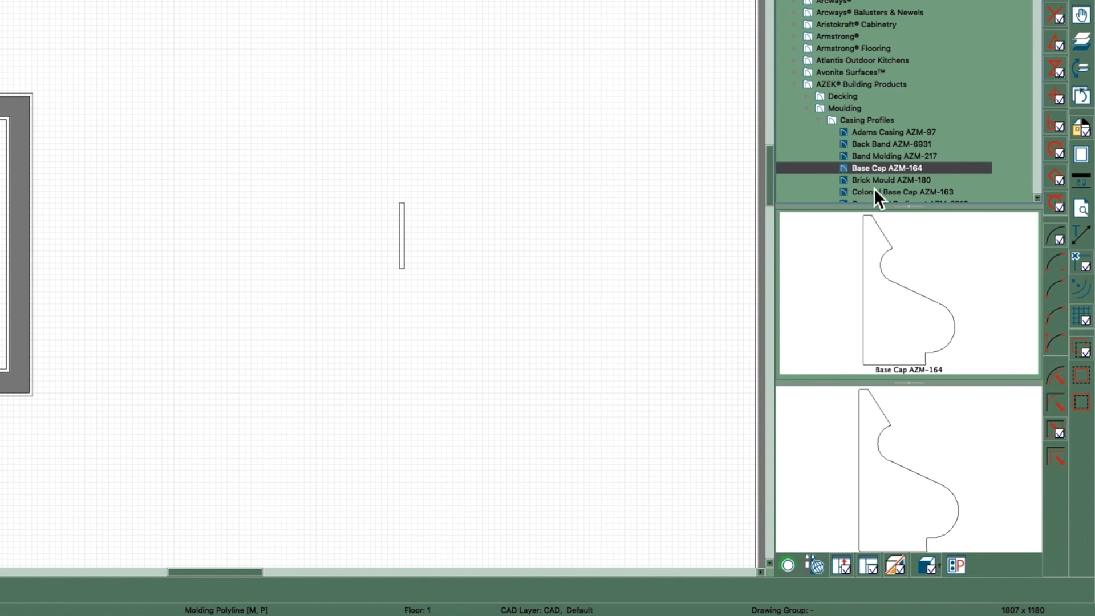
pyautogui.rightClick(887, 168)
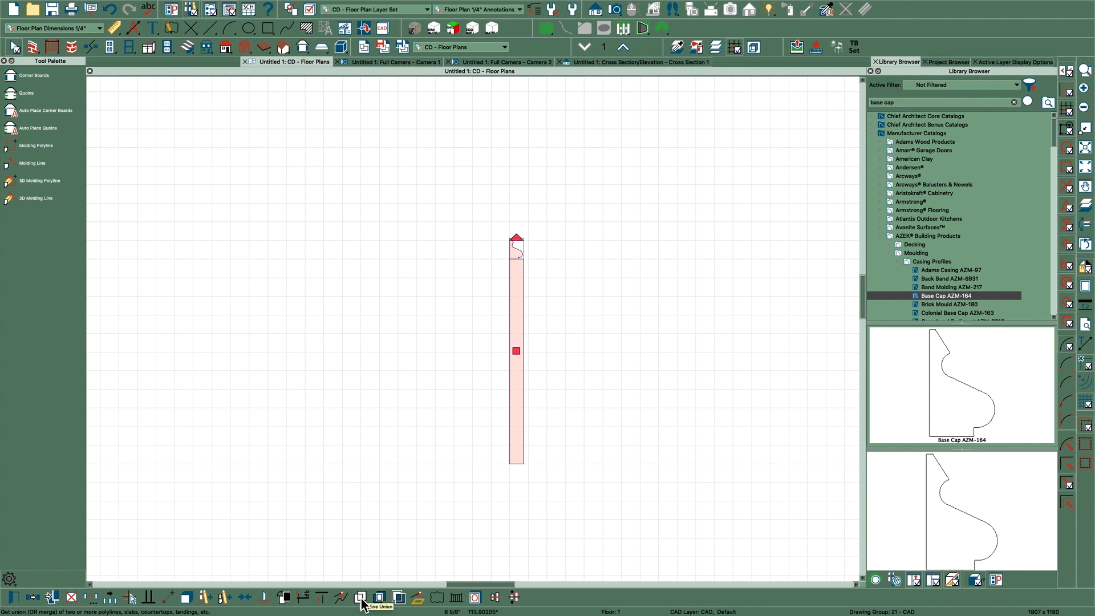
# Step: Get Union of the board and cap outlines, deleting the original shapes
pyautogui.click(362, 597)
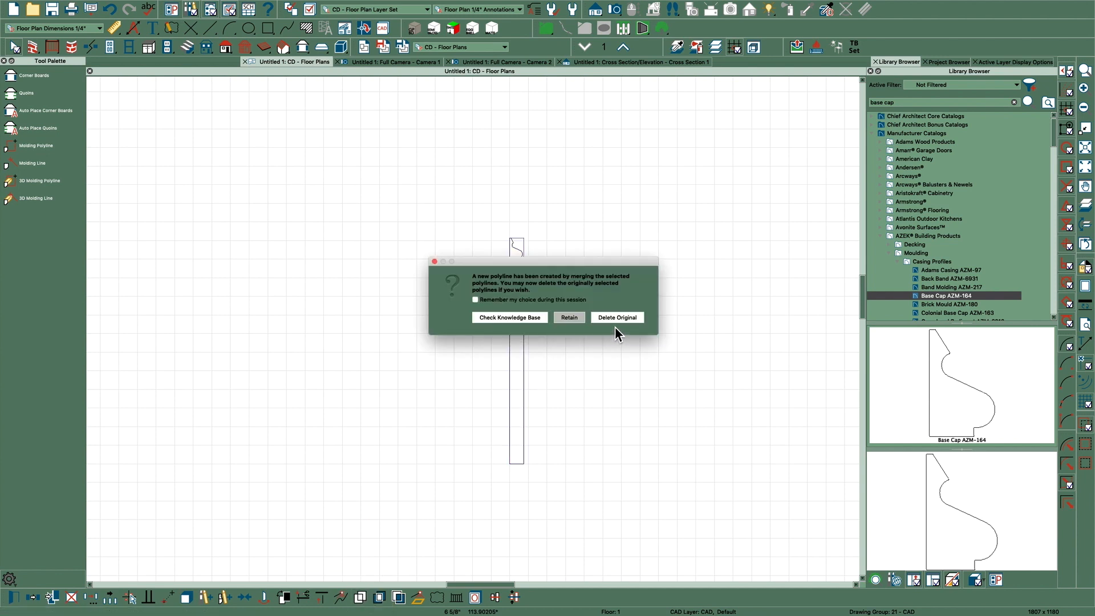
pyautogui.click(616, 317)
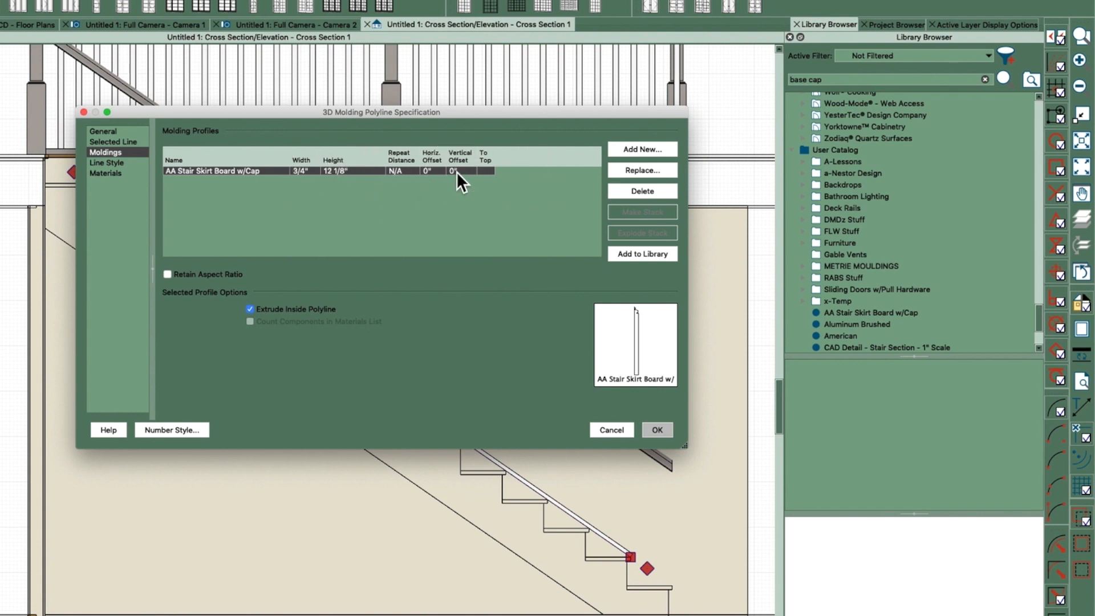
# Step: Give the skirt board molding a Vertical Offset of -10
pyautogui.write('-10')
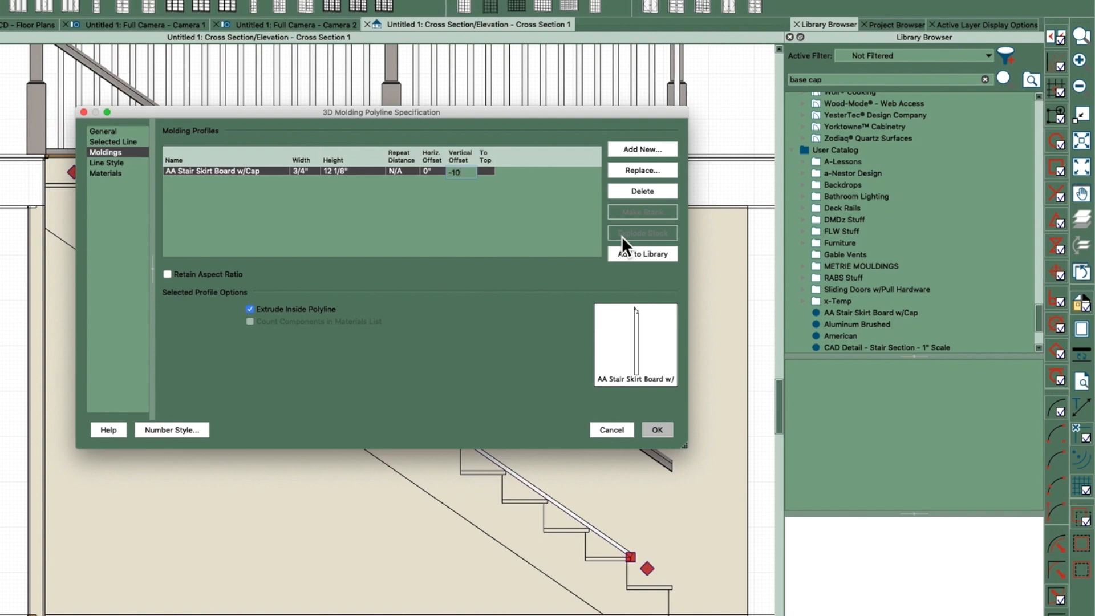
pyautogui.click(655, 430)
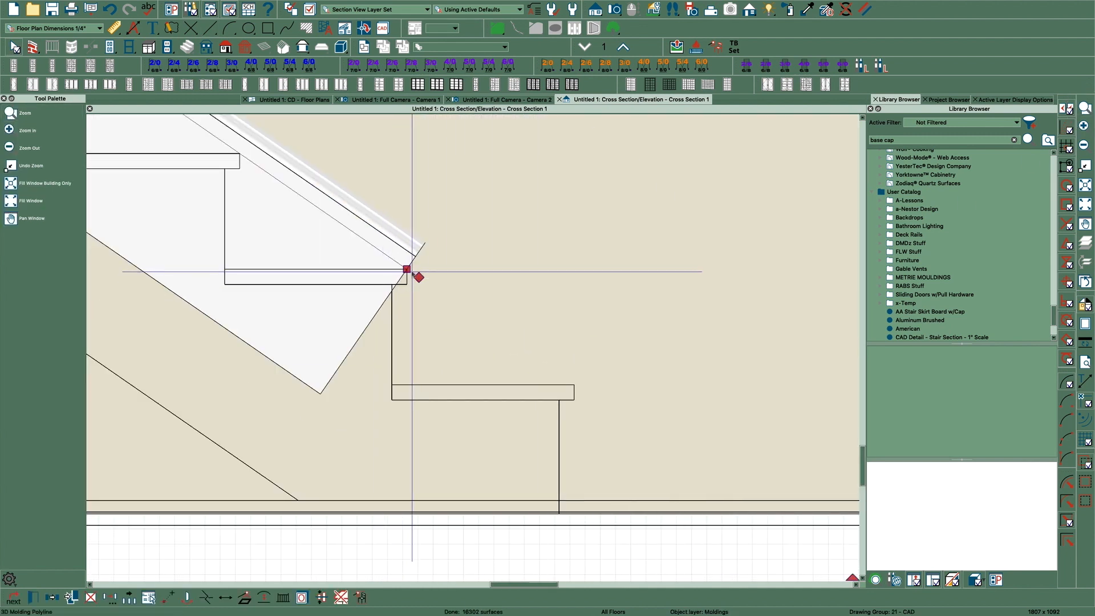
# Step: Fit the skirt board molding's end point to the lower steps, then view the finished skirt board in the 3D camera
pyautogui.moveTo(417, 278); pyautogui.dragTo(579, 385)
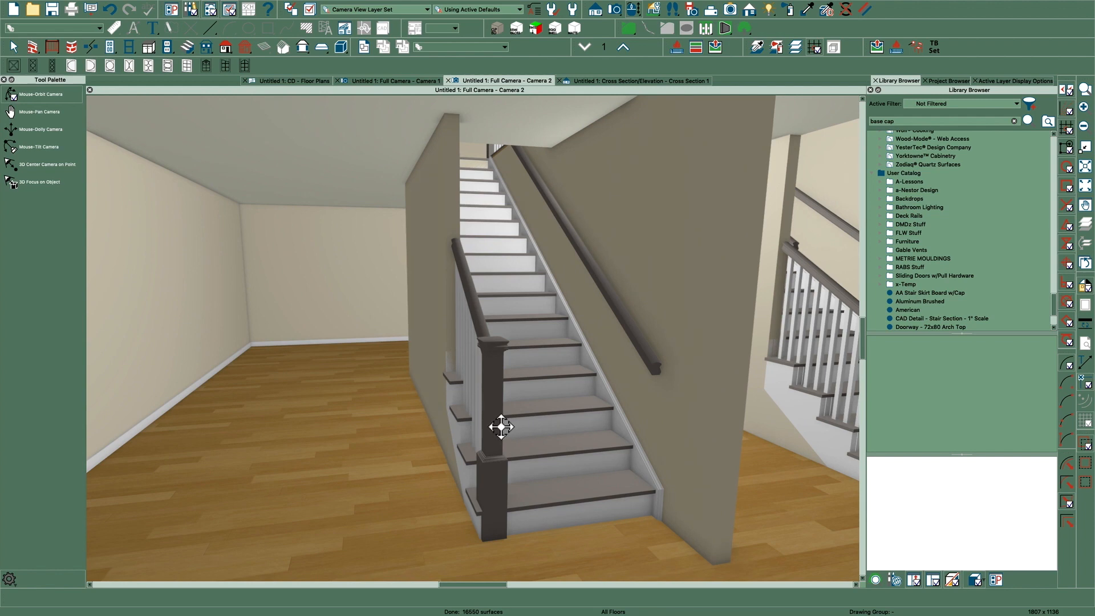
pyautogui.moveTo(502, 427); pyautogui.dragTo(500, 419)
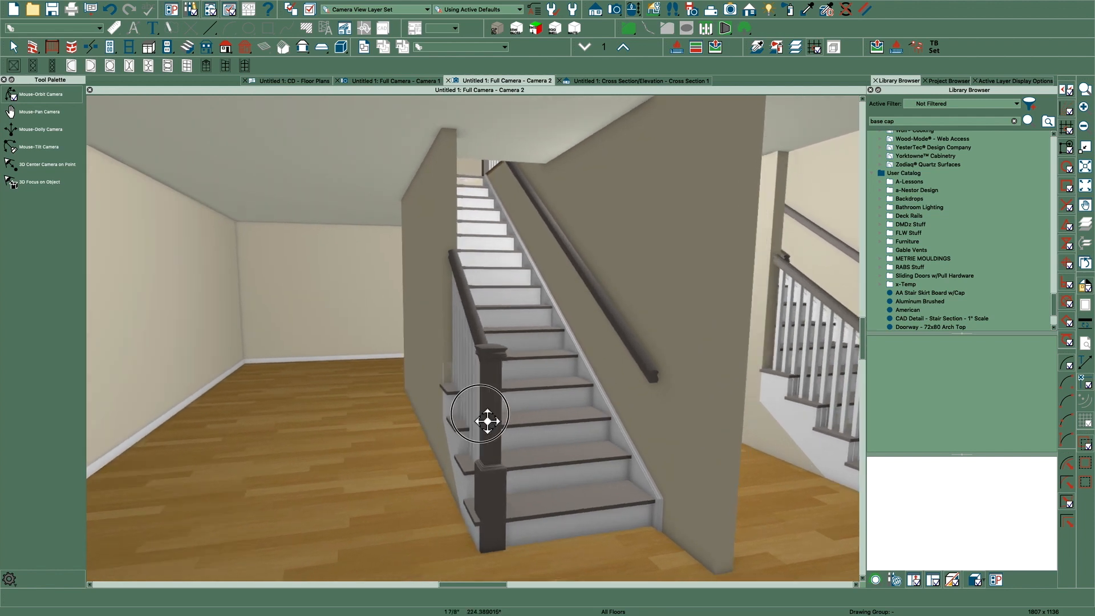
pyautogui.moveTo(481, 412); pyautogui.dragTo(412, 428)
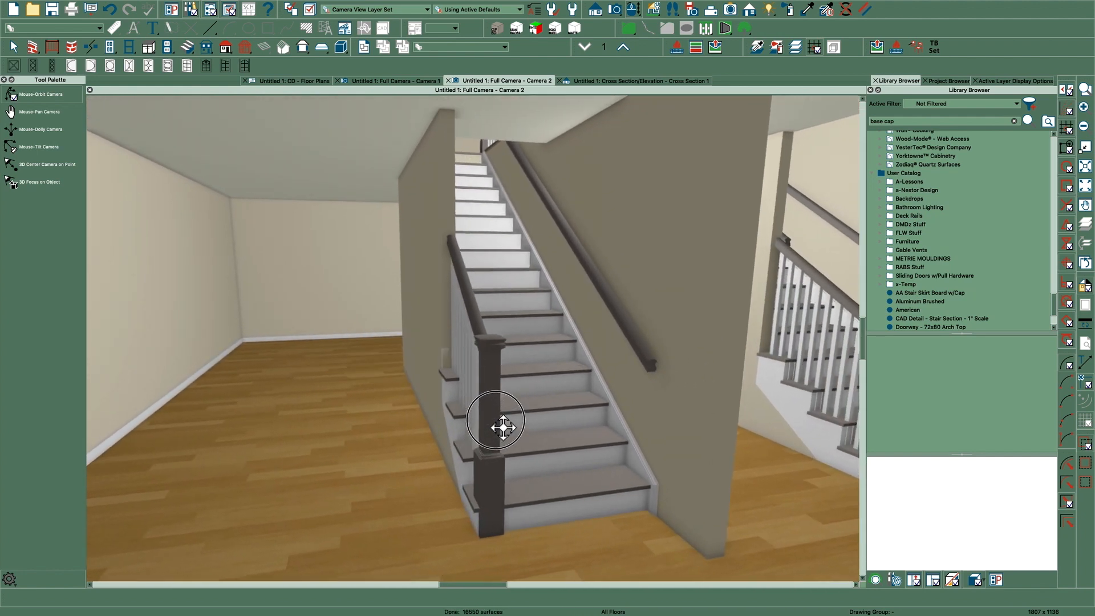
pyautogui.moveTo(498, 425); pyautogui.dragTo(506, 417)
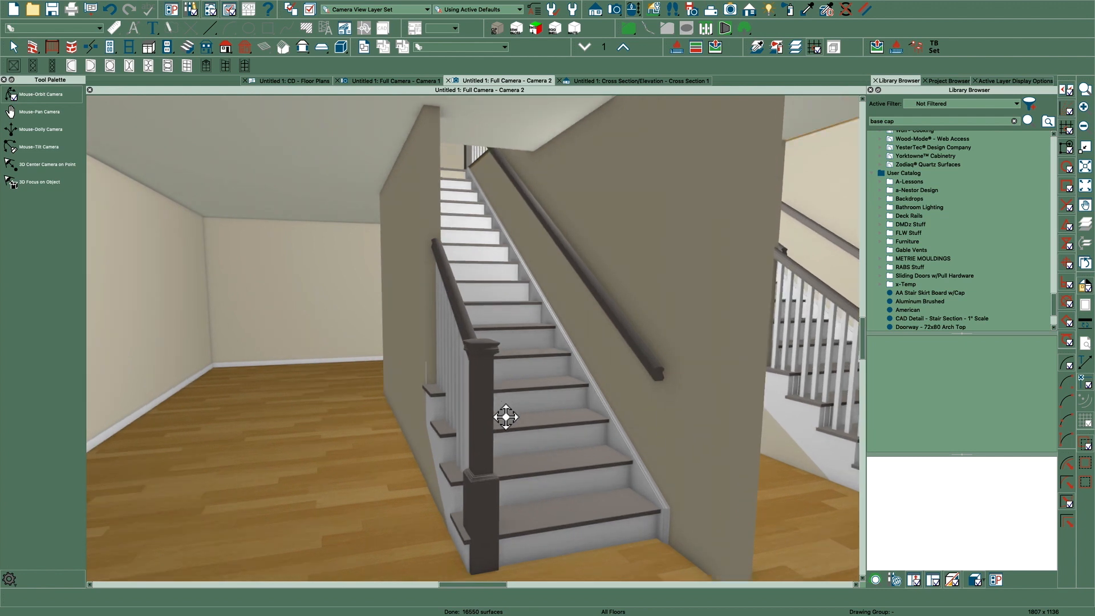